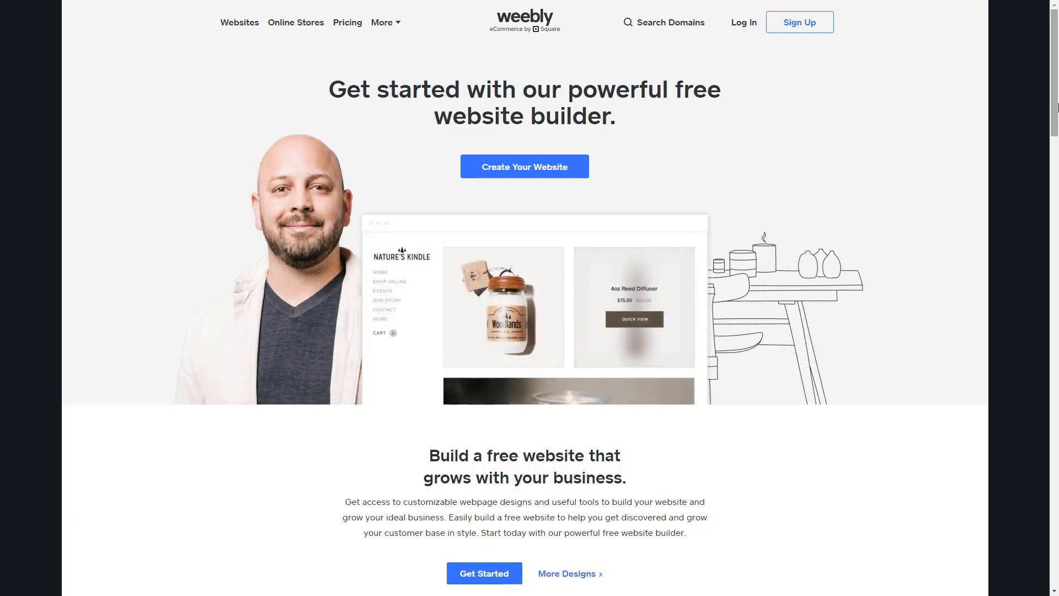
Step: Scroll the Weebly homepage past the template thumbnails to the 'Freedom to sell' section
scroll(down, 3)
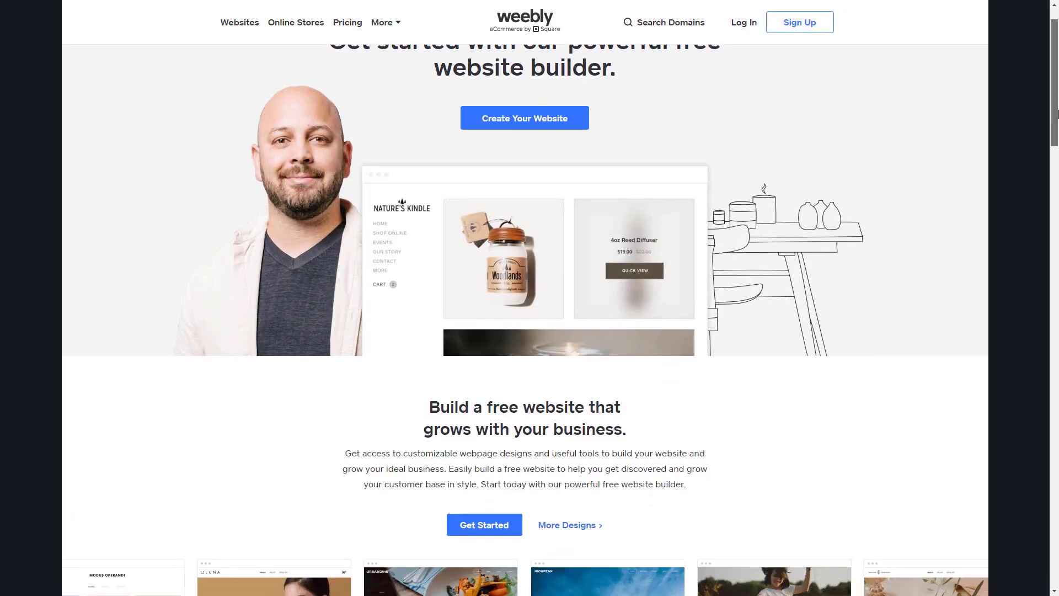
scroll(down, 3)
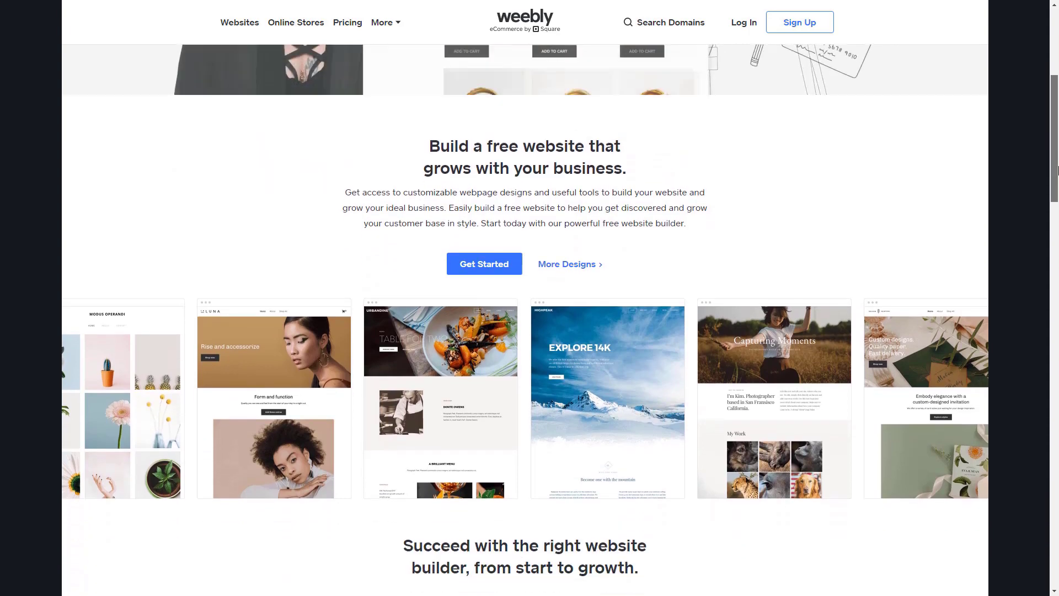
scroll(down, 3)
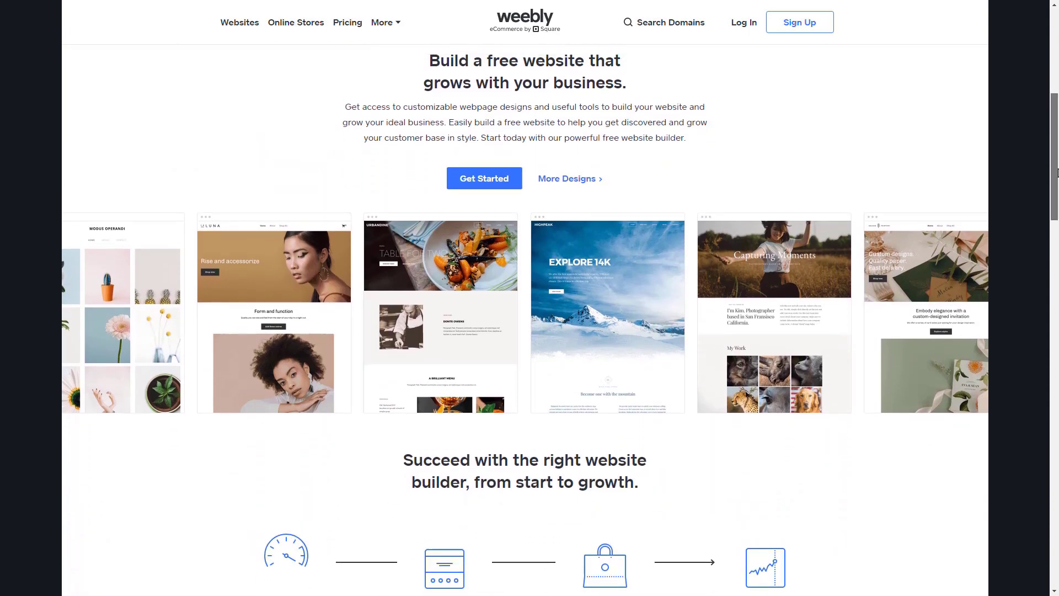
scroll(down, 3)
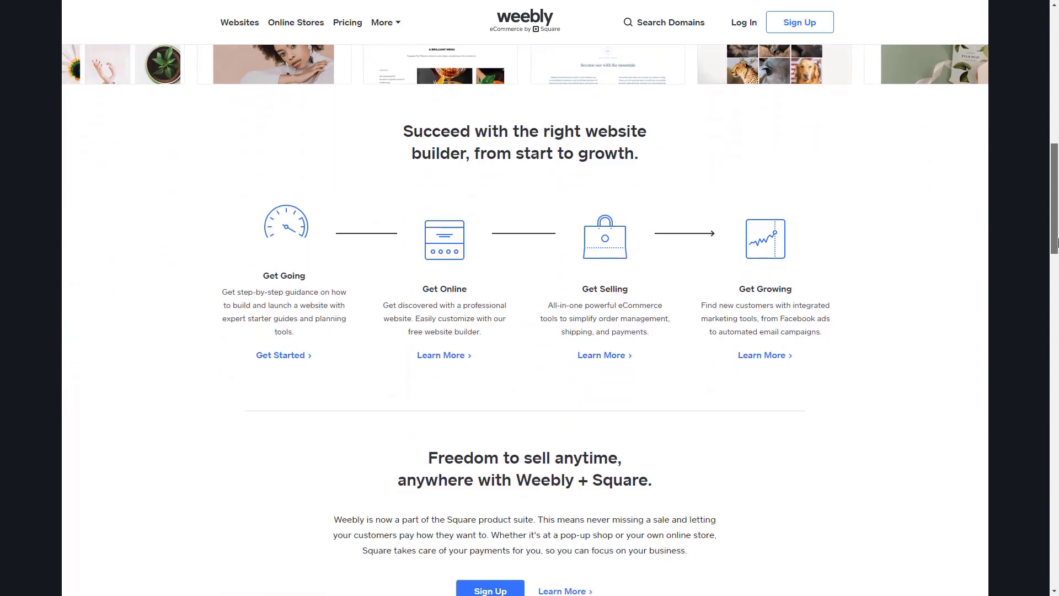
scroll(down, 3)
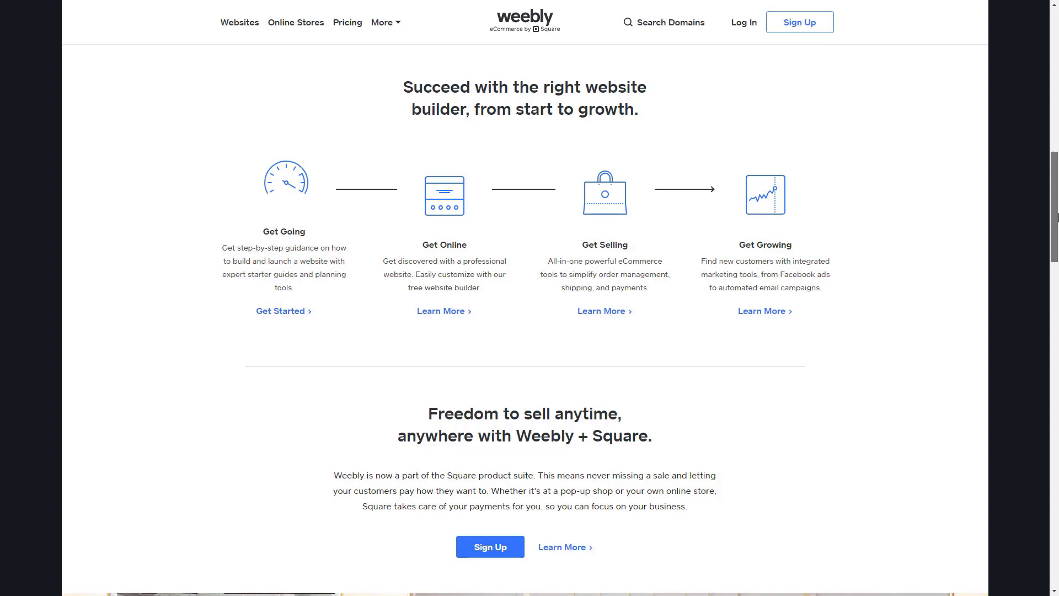
scroll(down, 3)
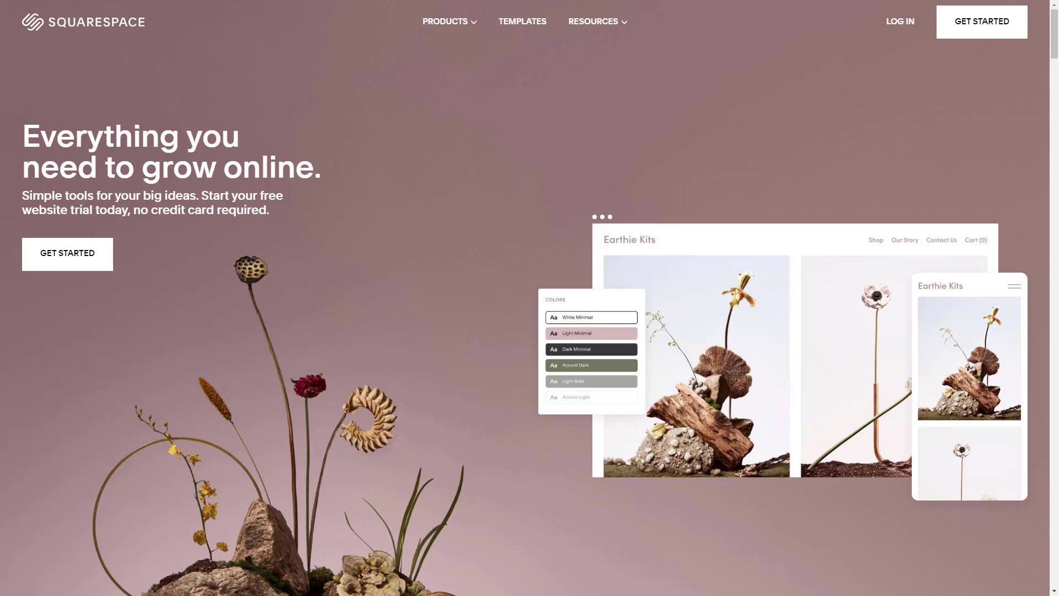
Step: Scroll to Squarespace's 'Create a Website' section and open the Creative Services category
scroll(down, 3)
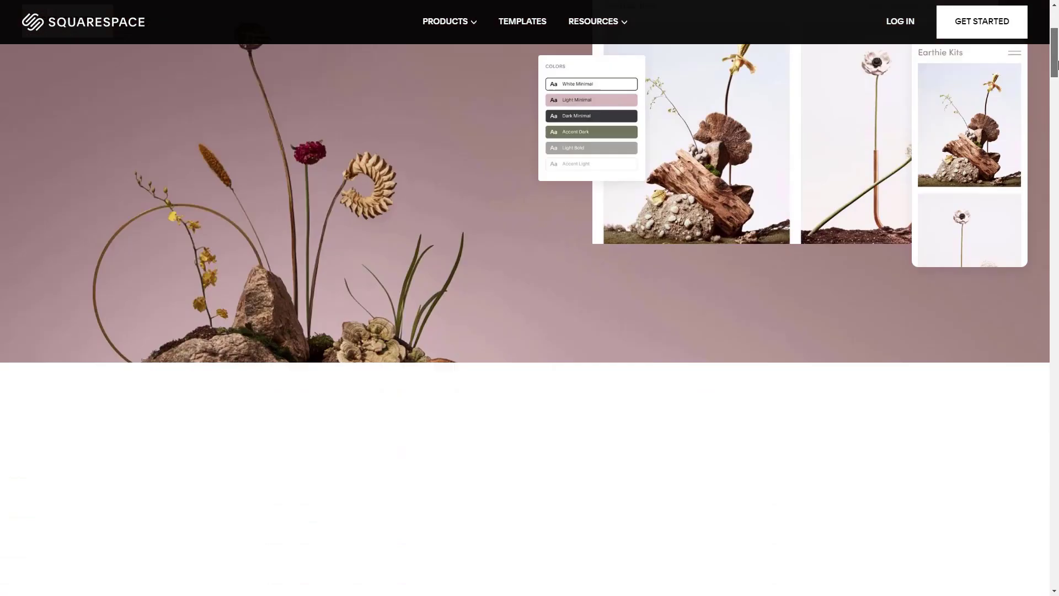
scroll(down, 3)
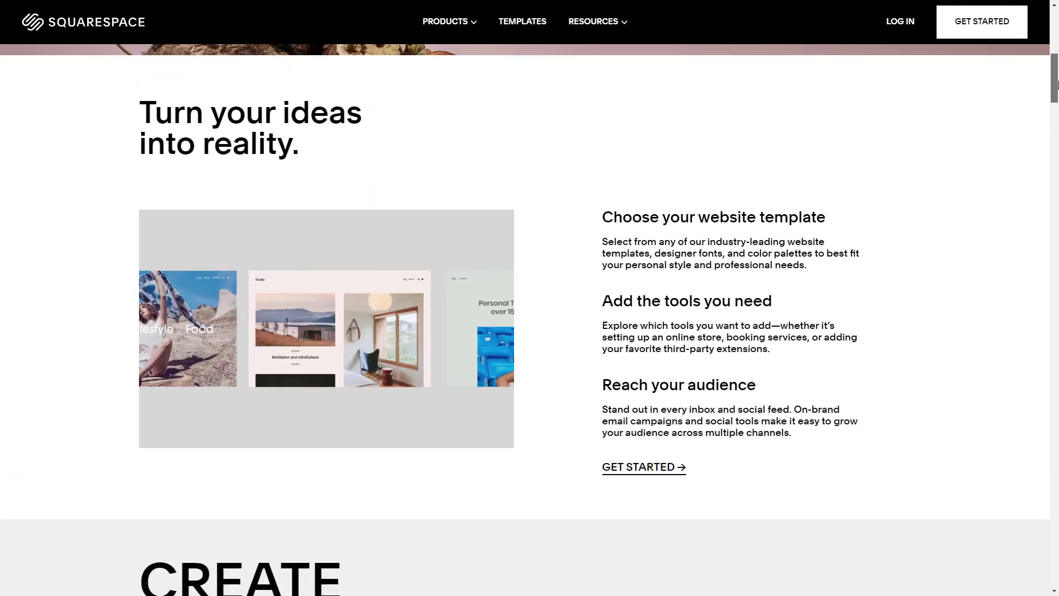
scroll(down, 3)
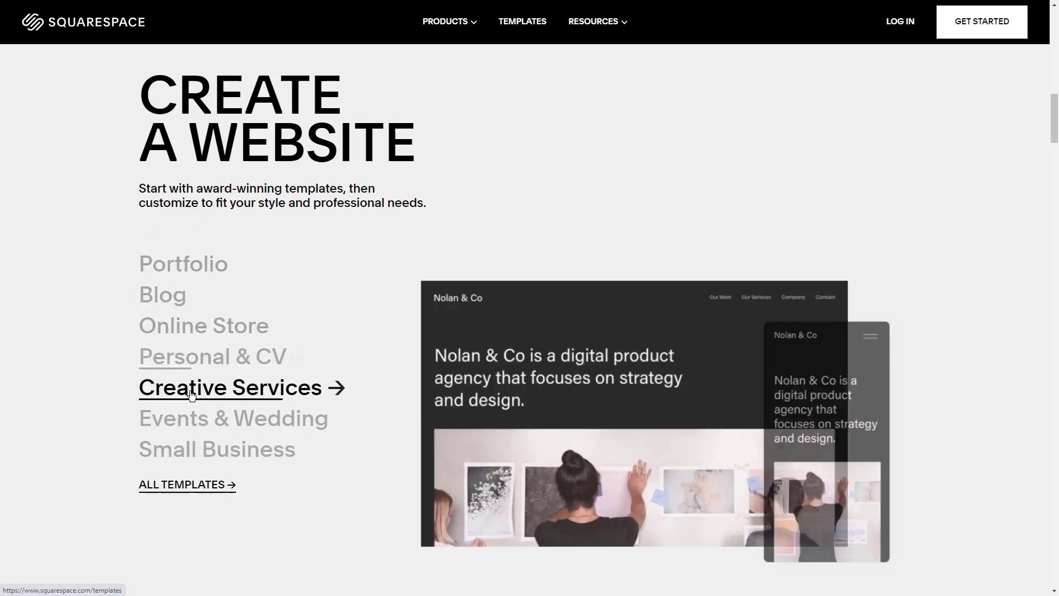
click(229, 387)
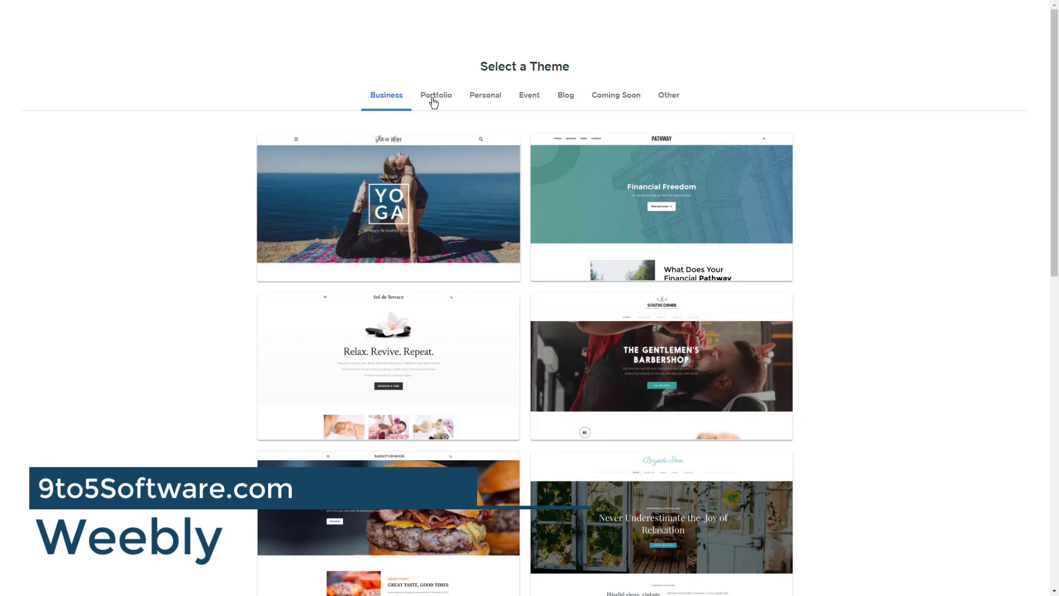
Step: Browse Weebly's Business themes, then the Personal, Event, Blog and Other theme categories
scroll(down, 3)
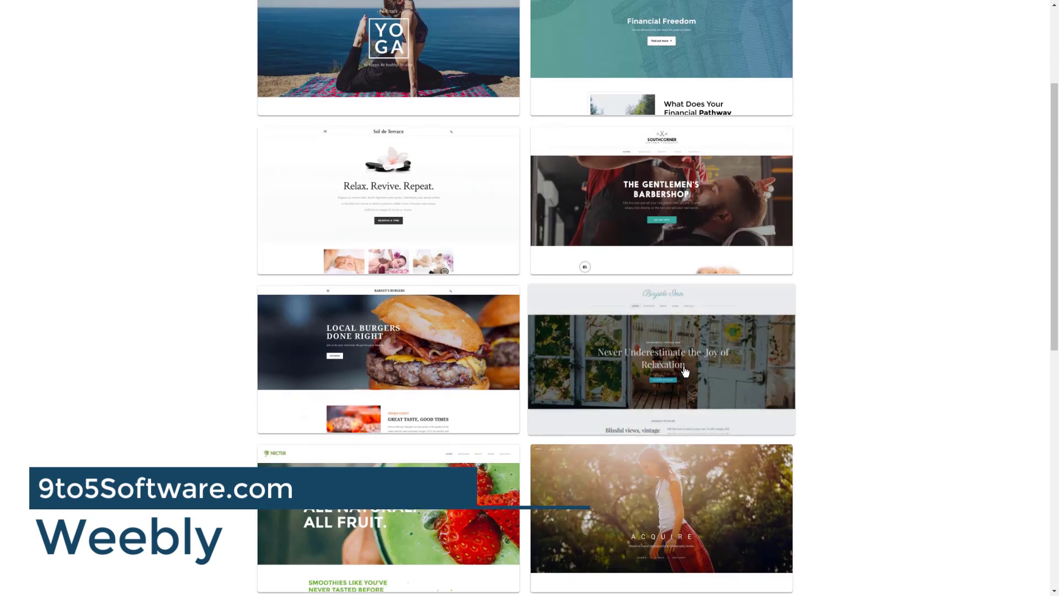
scroll(down, 3)
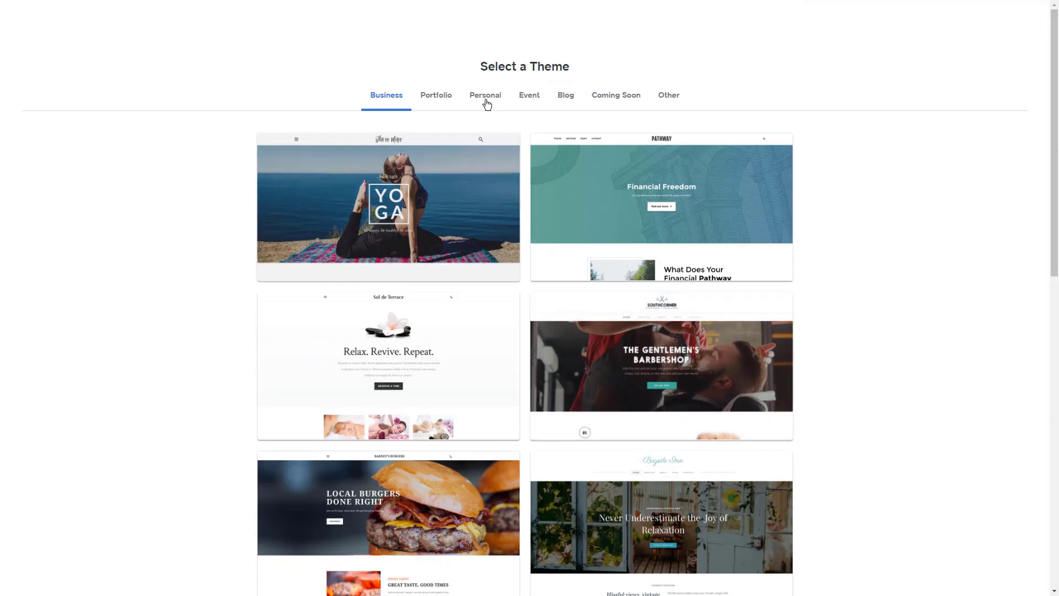
click(485, 94)
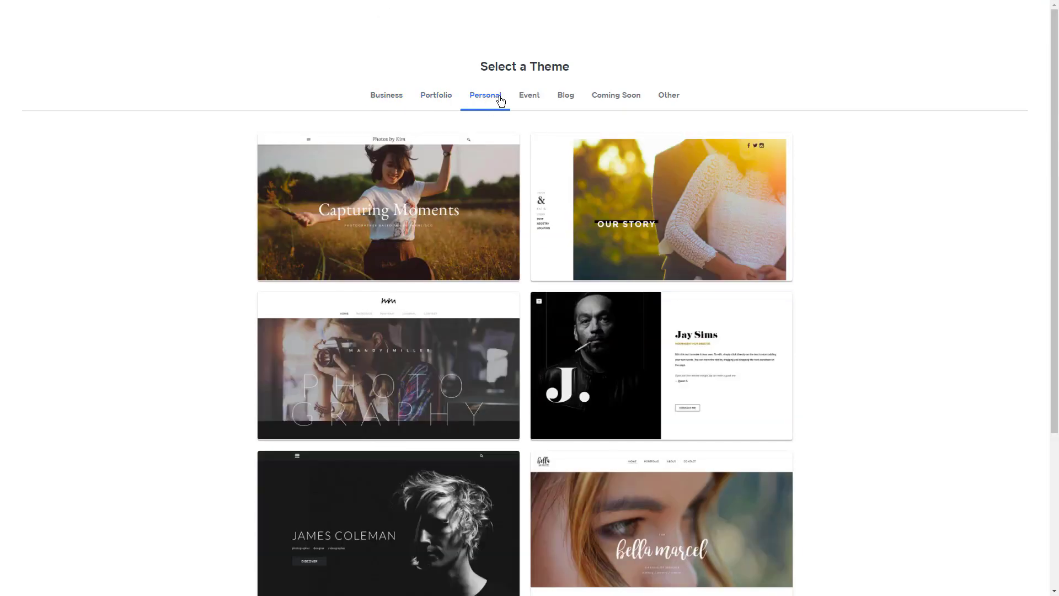
click(530, 94)
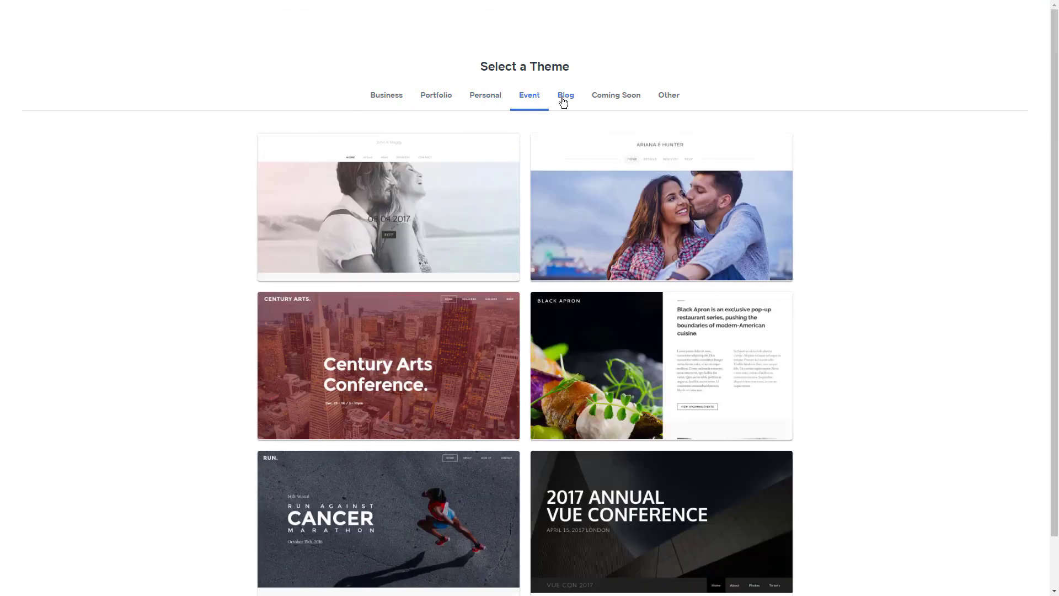
click(614, 94)
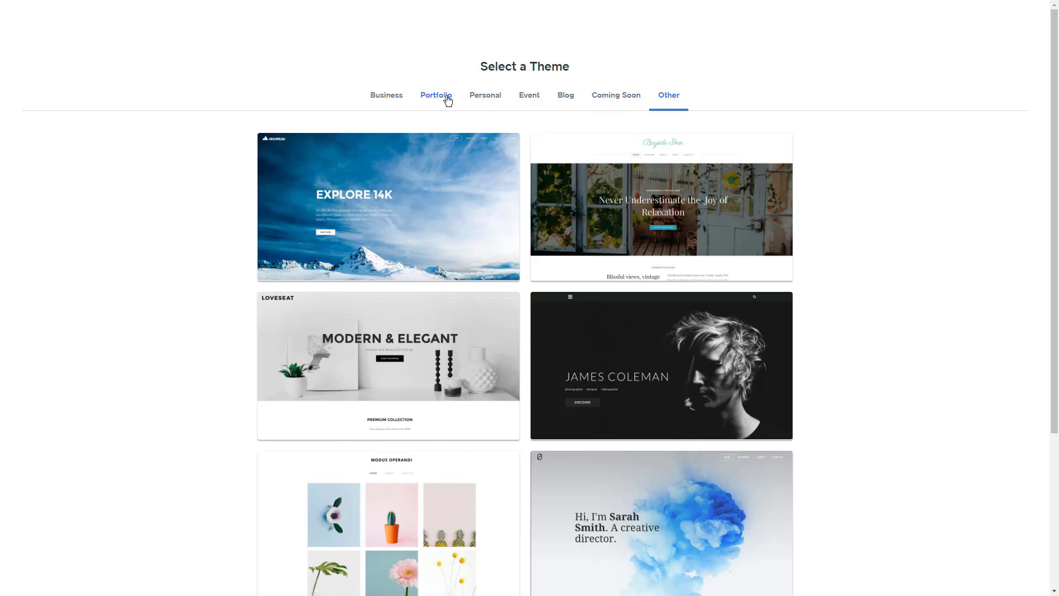
scroll(down, 3)
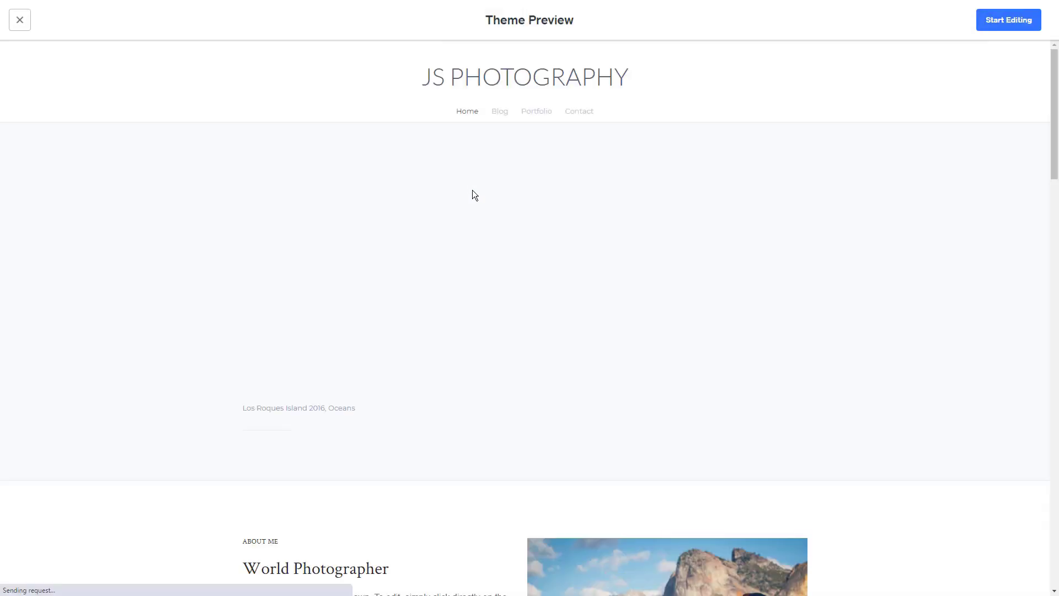
Step: Scroll through the JS Photography theme preview and close it
scroll(down, 3)
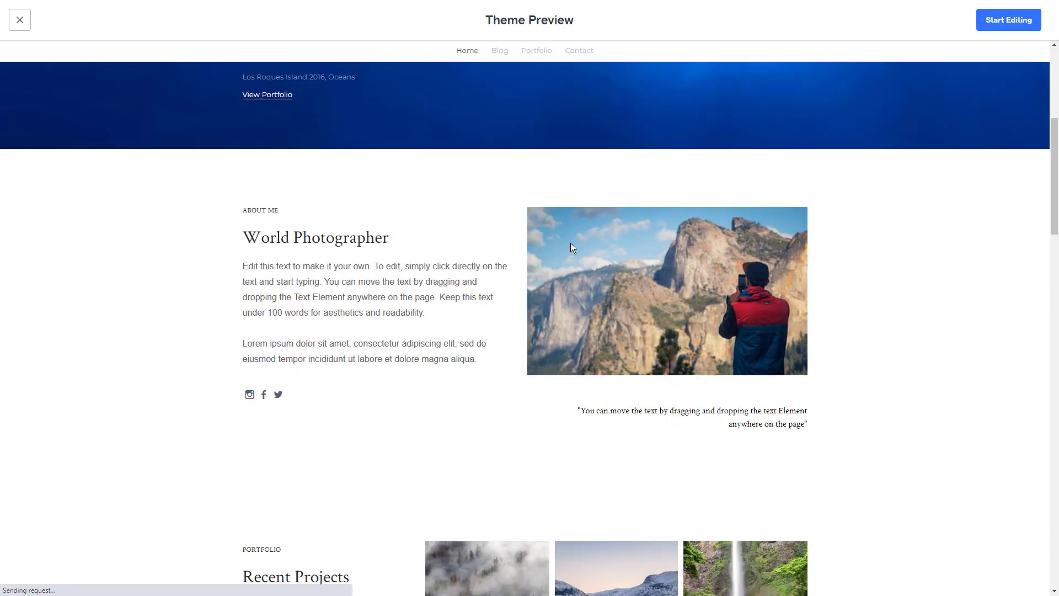
scroll(down, 3)
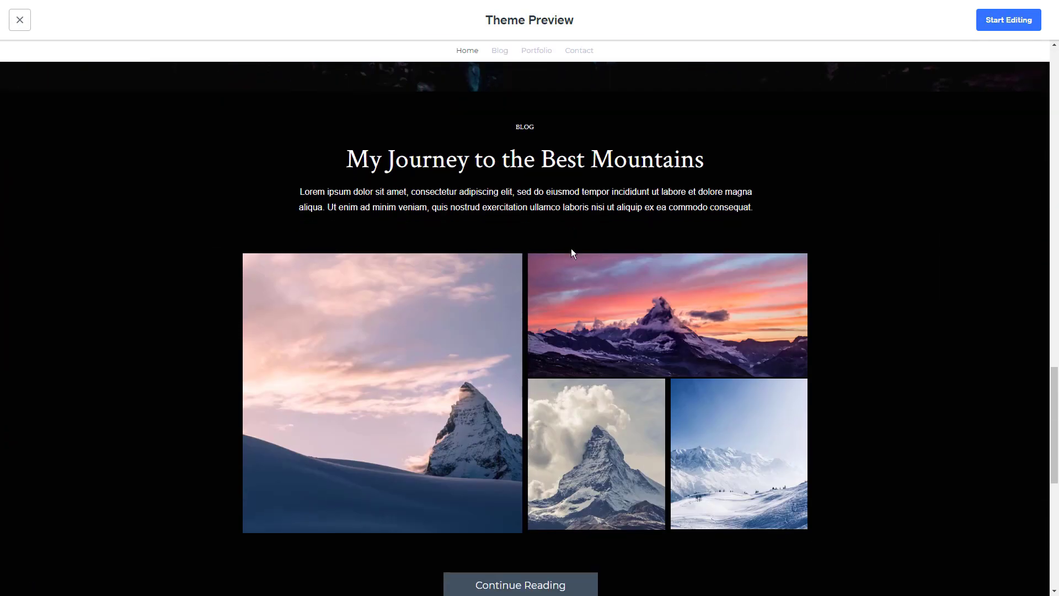
scroll(down, 3)
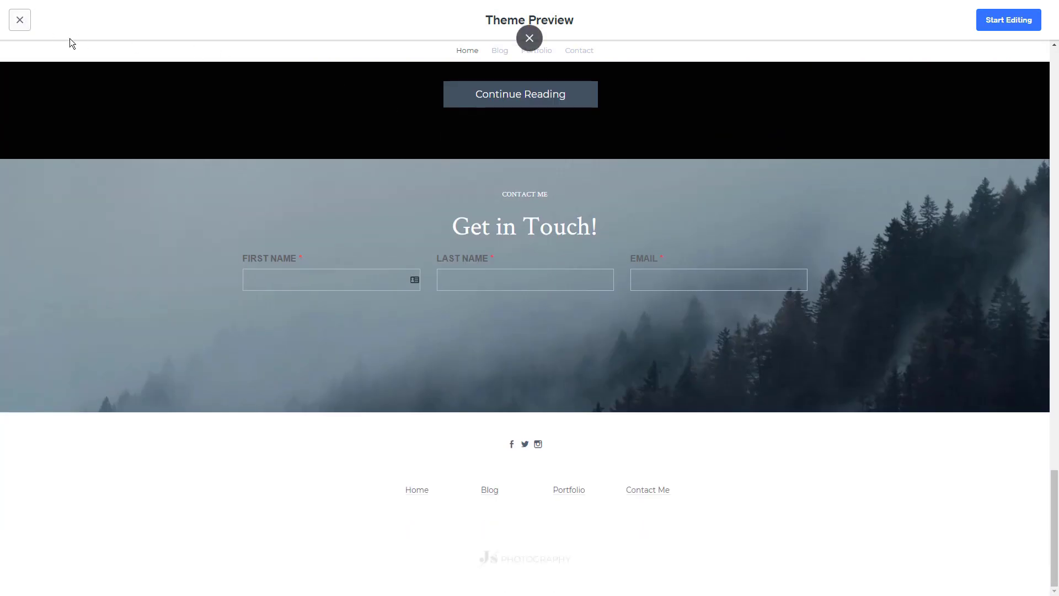
click(530, 38)
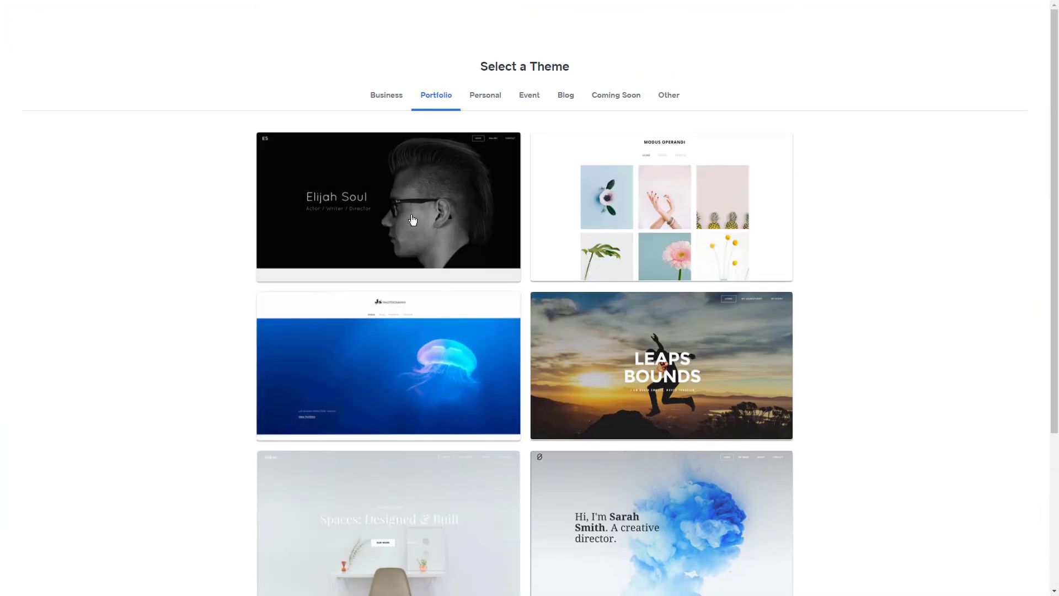
Step: Preview the Elijah Soul portfolio theme, including its Contact page, then close it
click(388, 203)
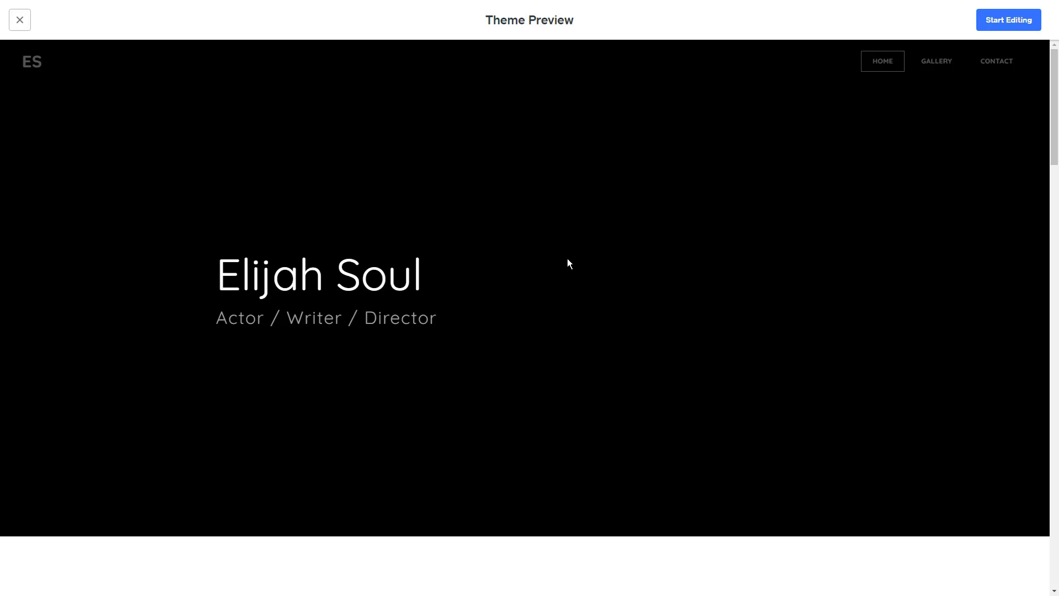
scroll(down, 3)
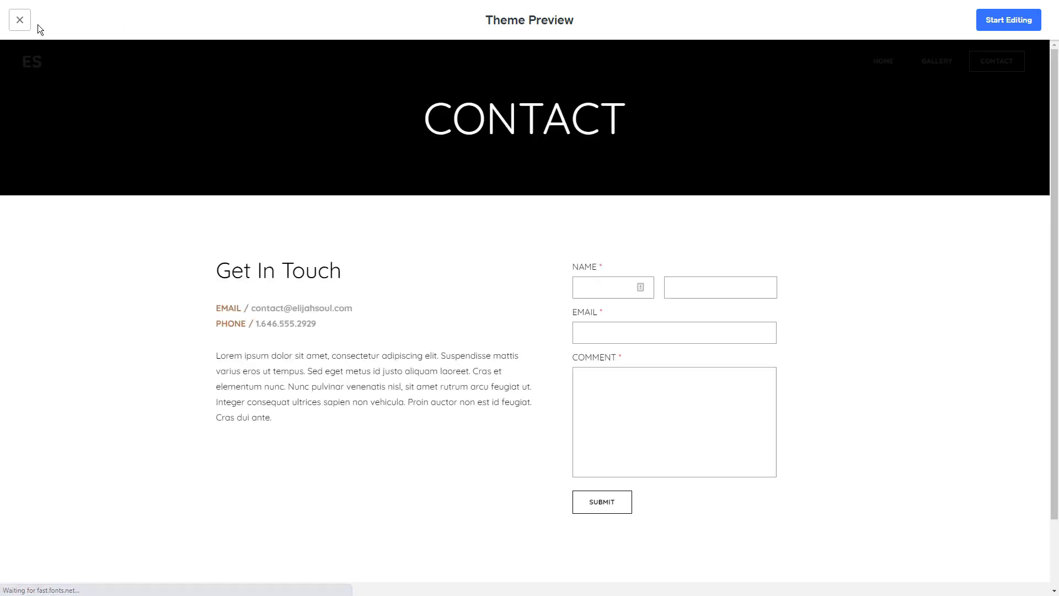
click(19, 18)
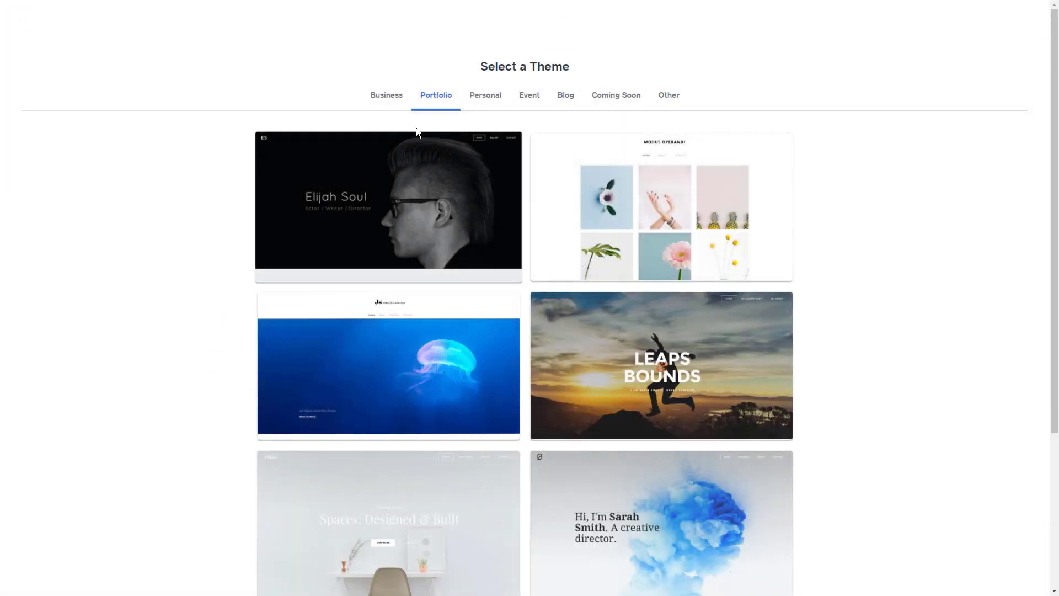
Step: Return to Business themes, preview the Barney's burger restaurant theme, then close it
click(386, 94)
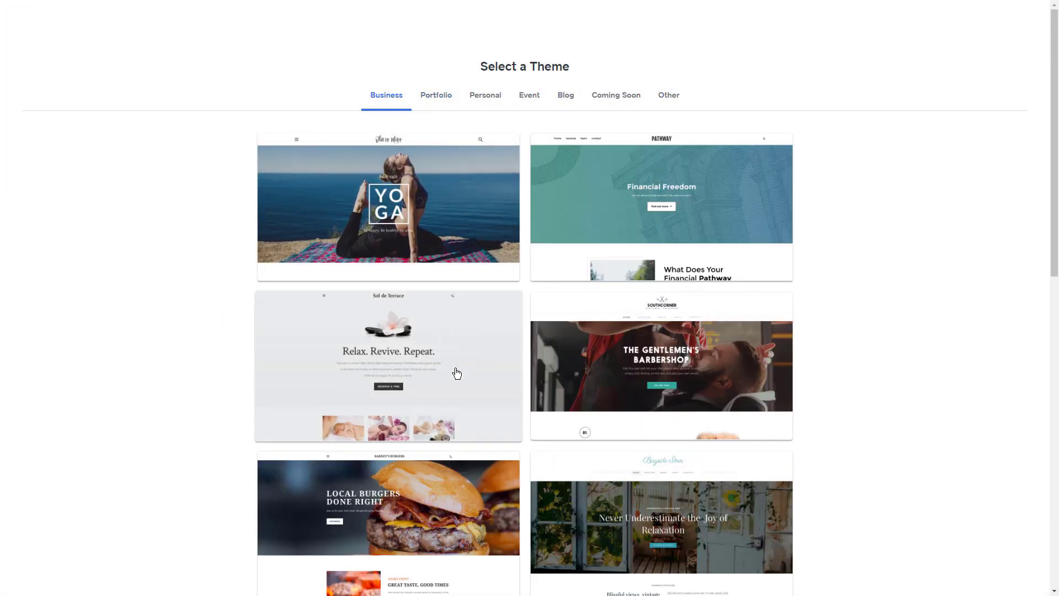
scroll(down, 3)
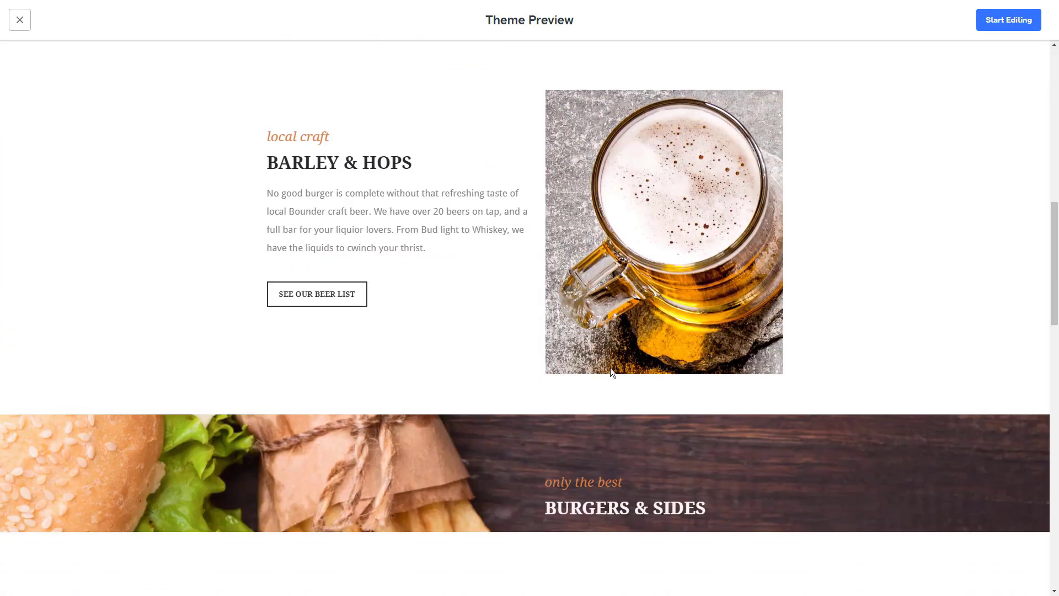
scroll(down, 3)
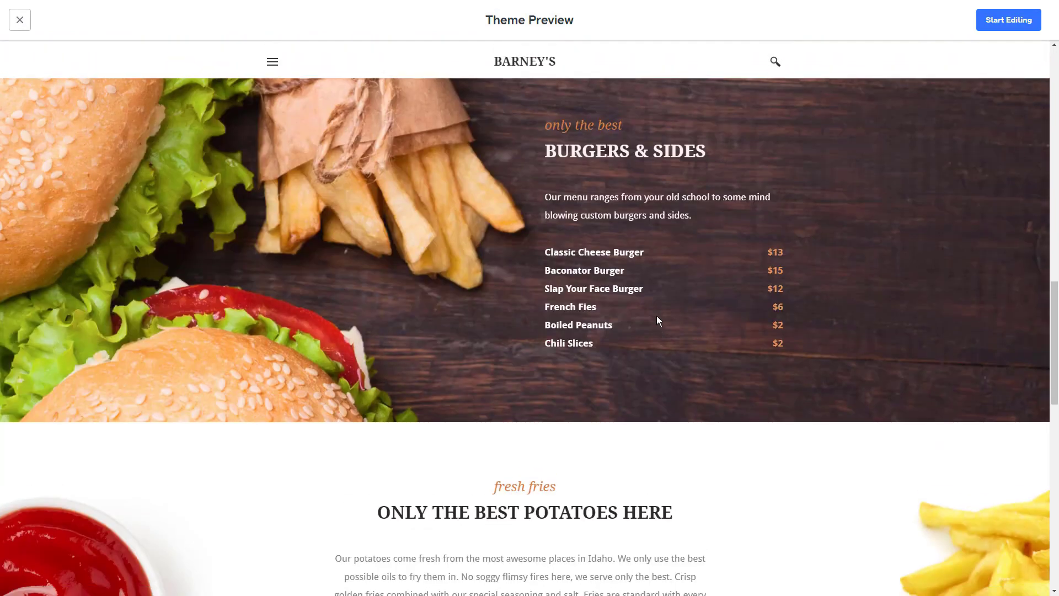
scroll(down, 3)
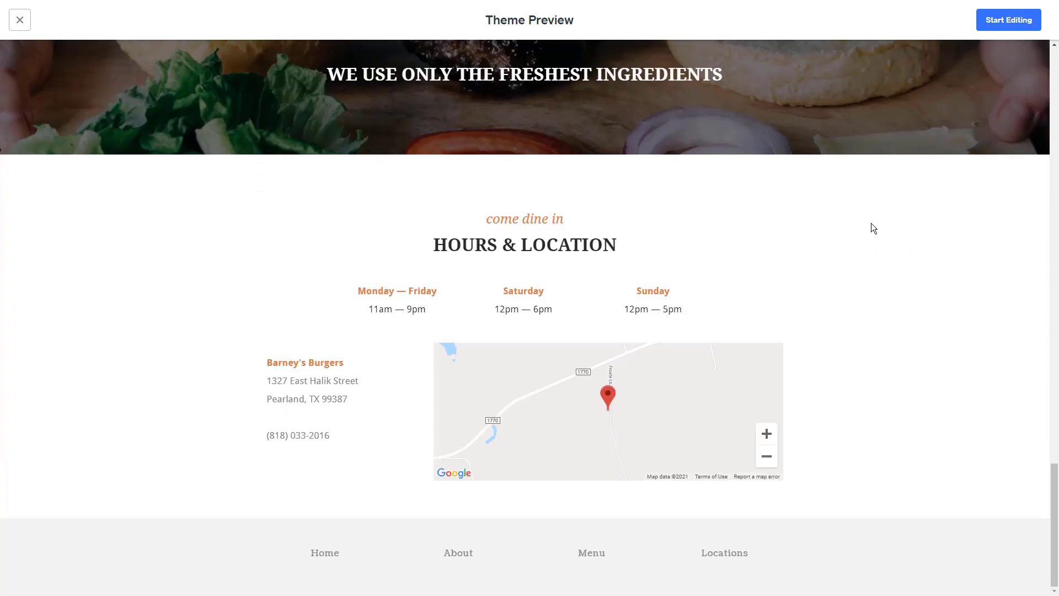
click(20, 19)
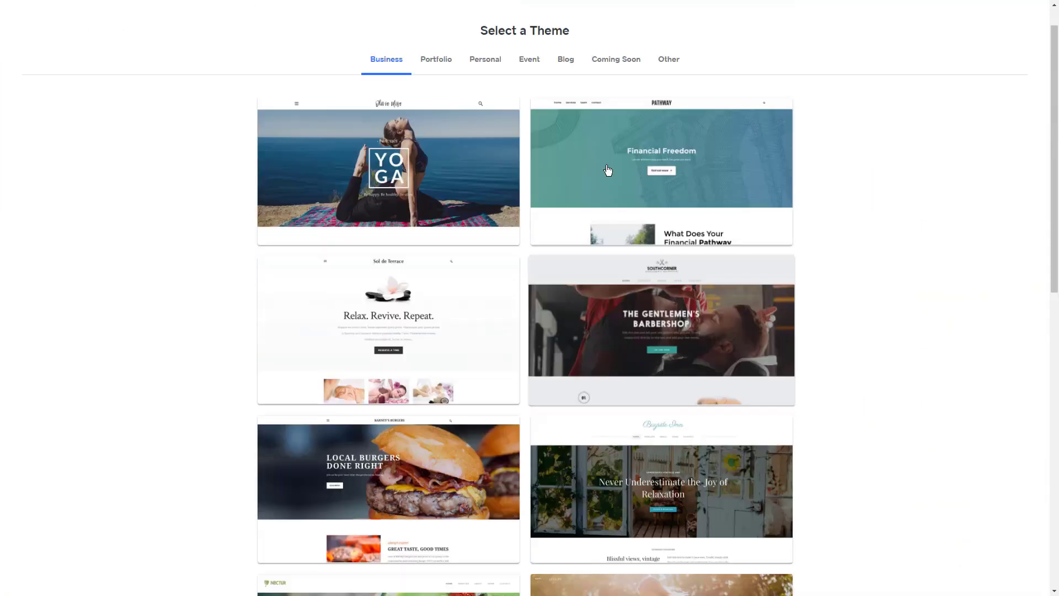
Step: Preview the Century Arts Conference event theme and scroll to its about section
click(529, 95)
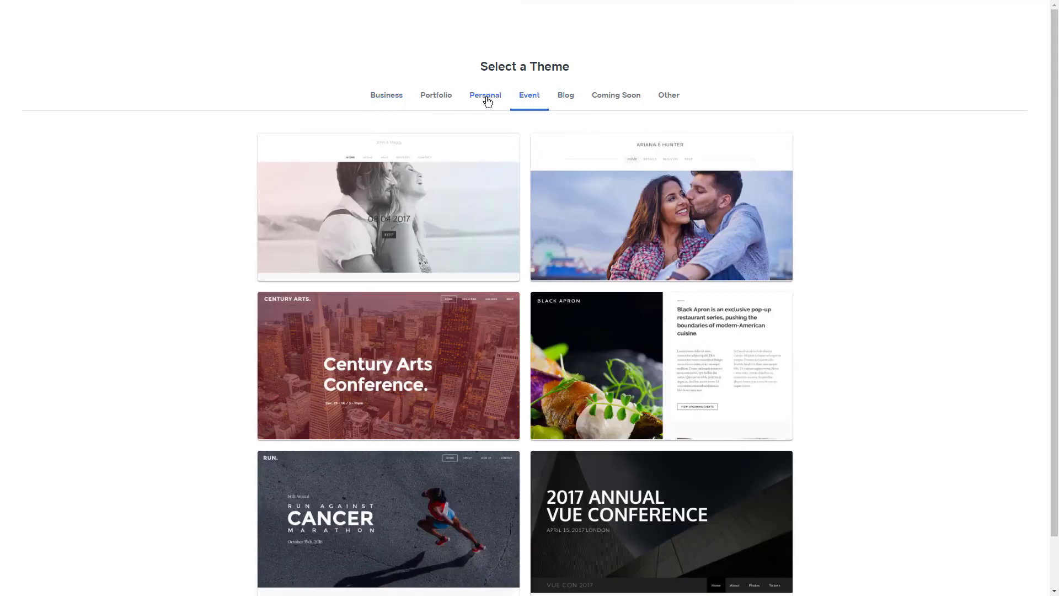
click(387, 365)
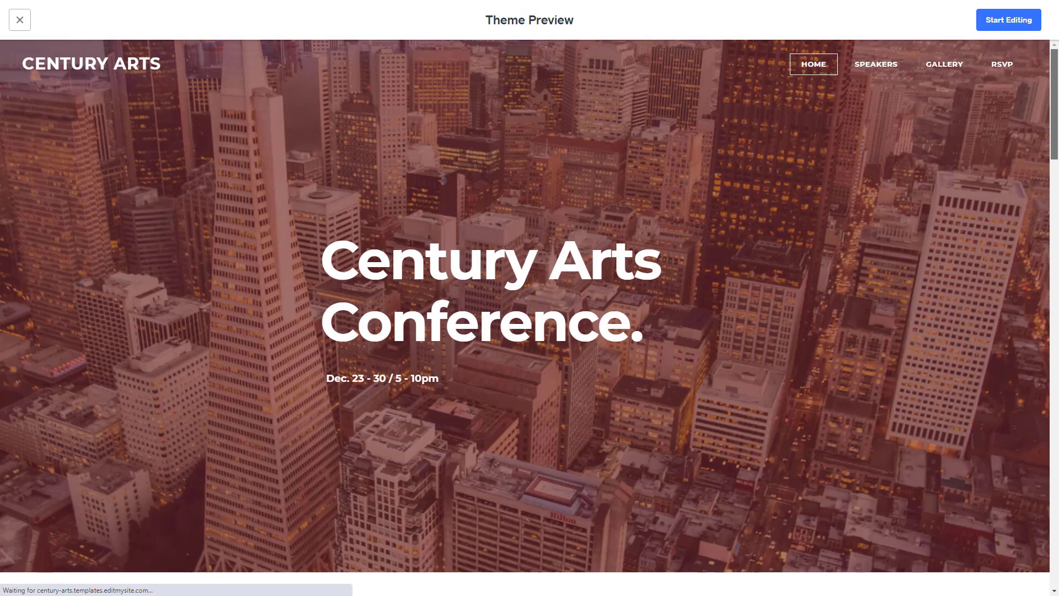
scroll(down, 3)
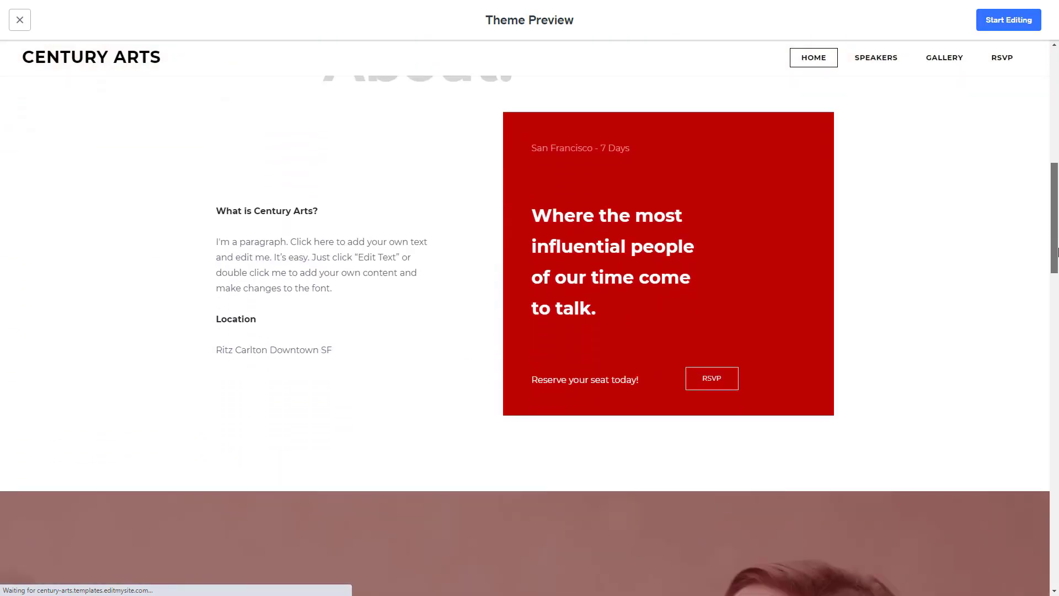
scroll(down, 3)
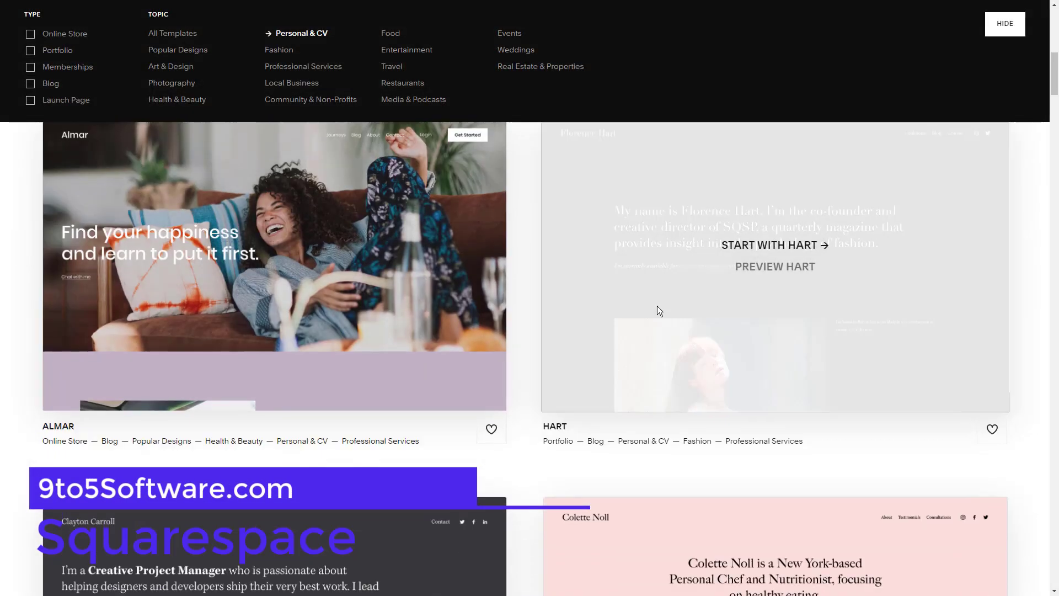
Step: Hide the filters and preview the Tepito template at desktop, tablet and phone sizes
click(1005, 24)
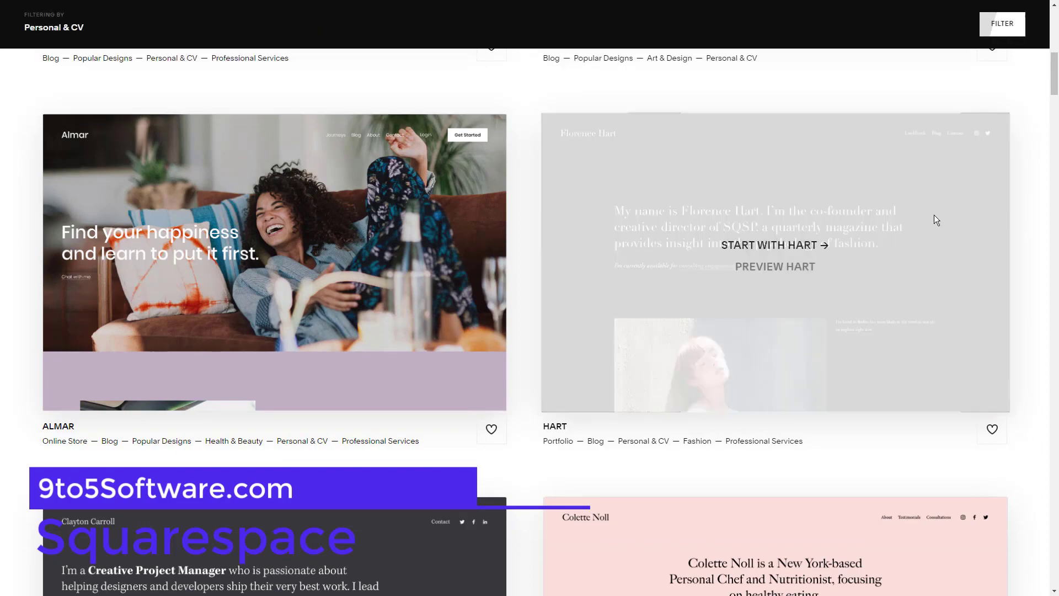
scroll(down, 3)
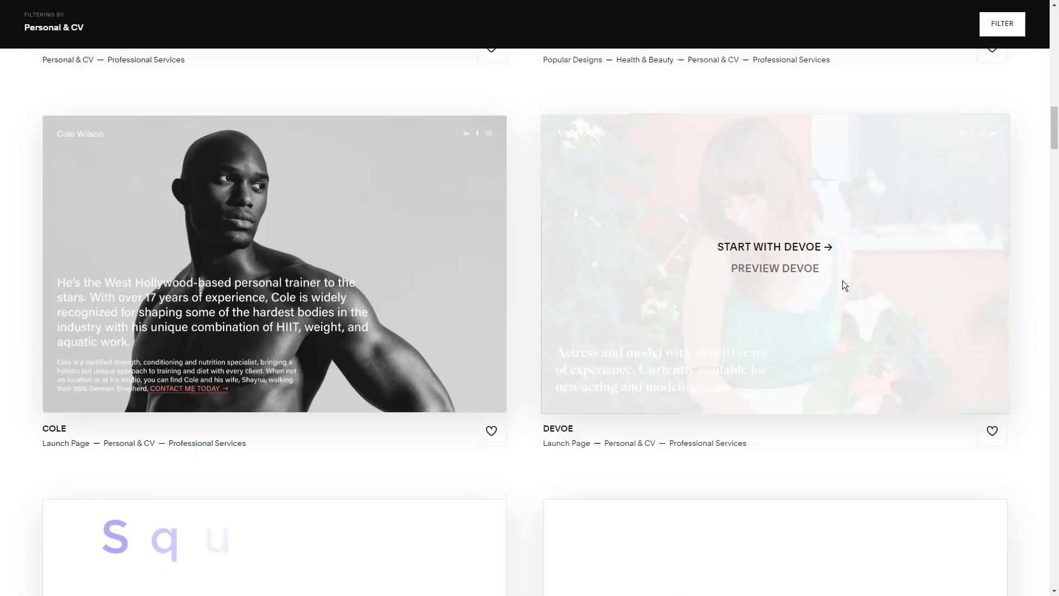
scroll(down, 3)
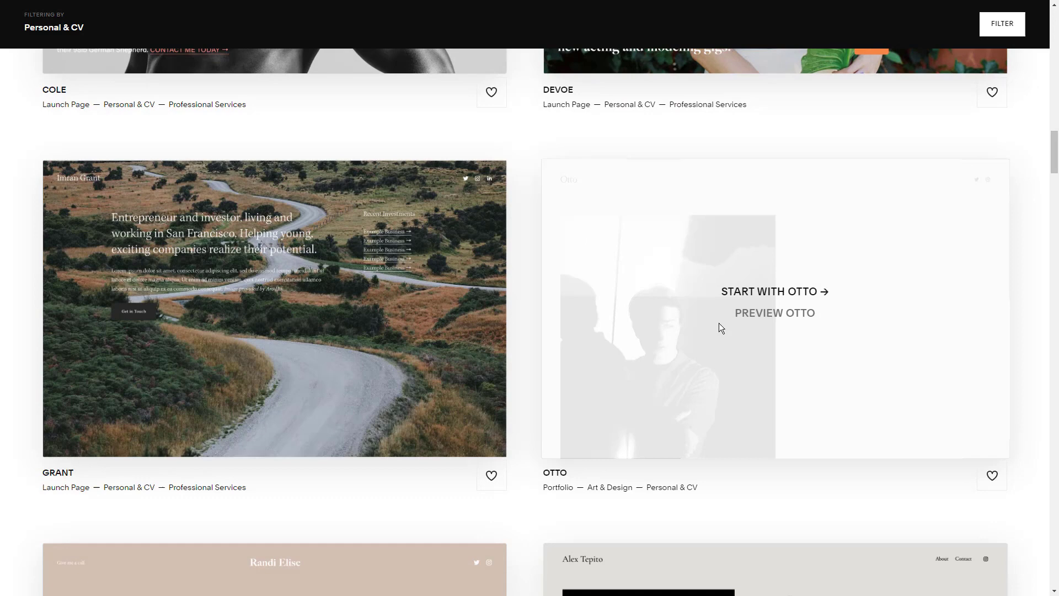
scroll(down, 3)
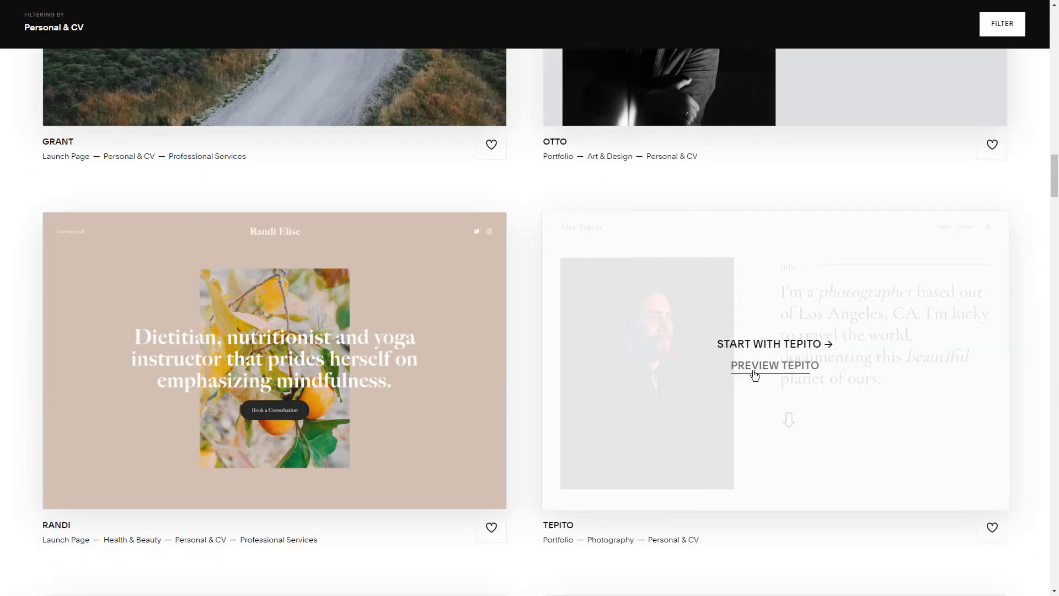
click(775, 365)
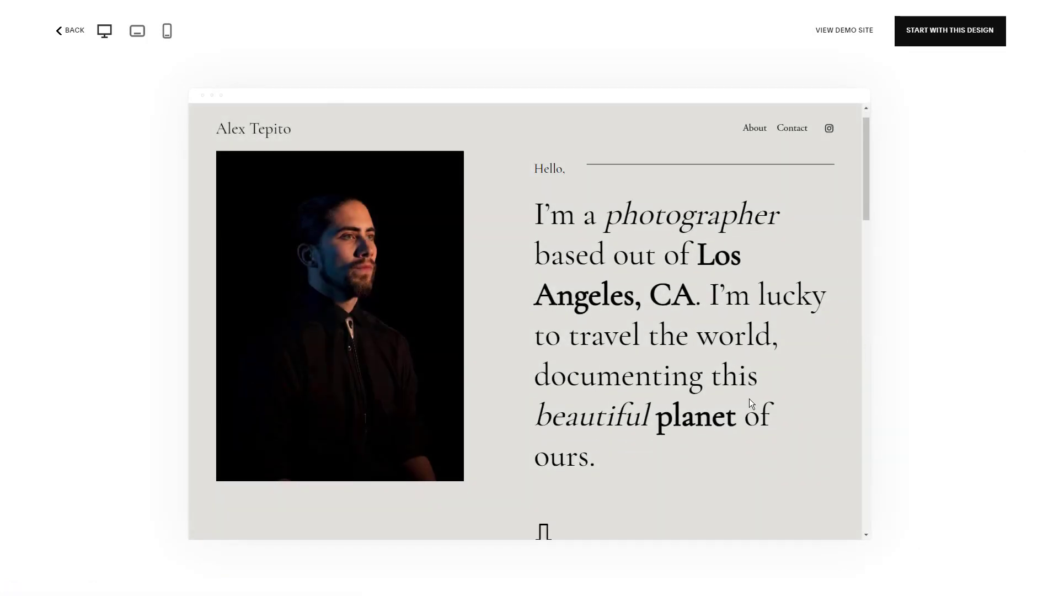
scroll(down, 3)
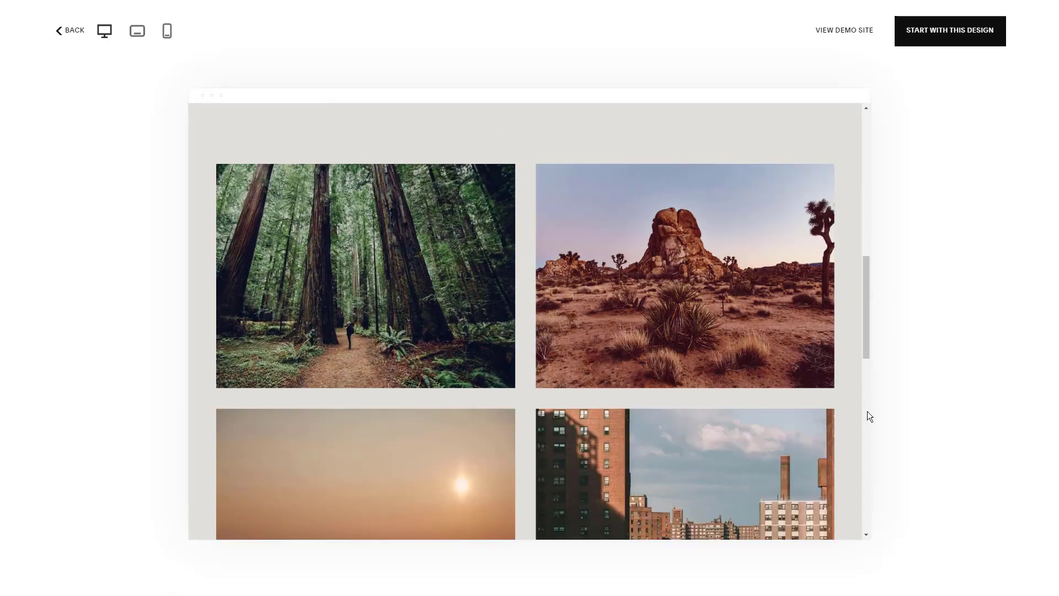
scroll(down, 3)
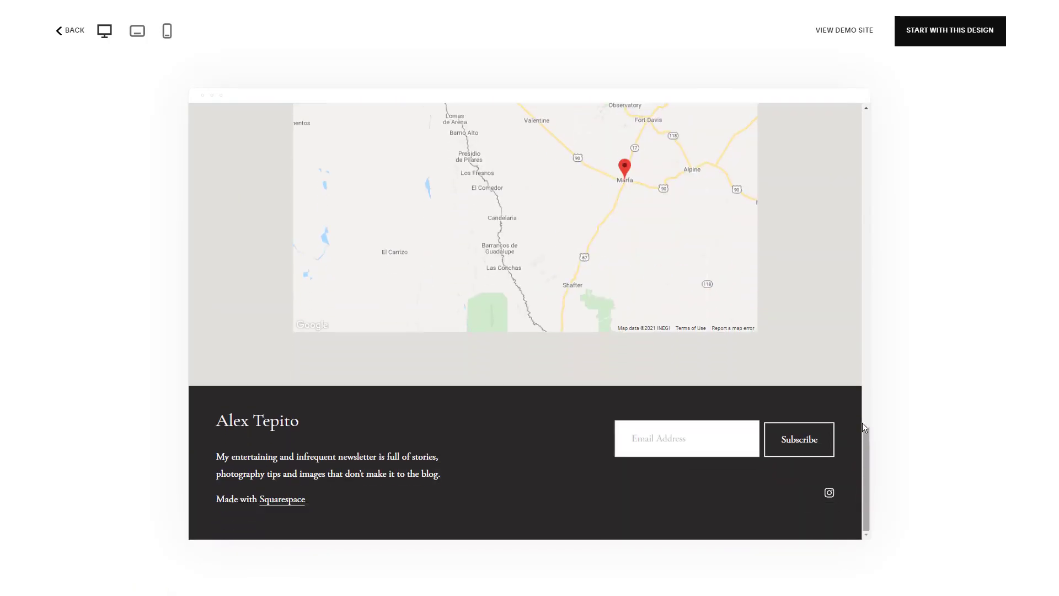
mouse_move(816, 40)
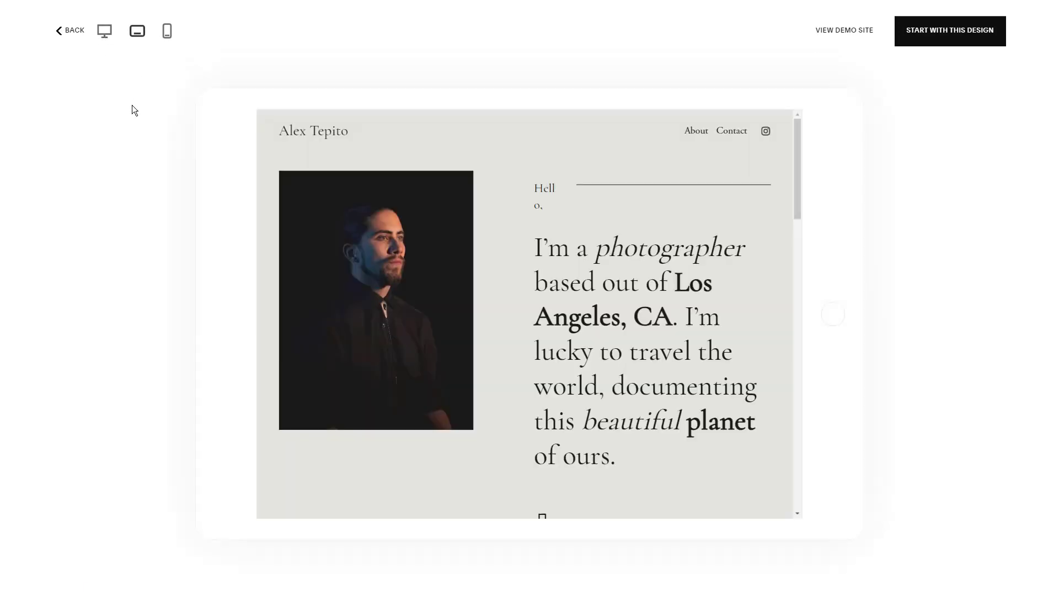
scroll(down, 3)
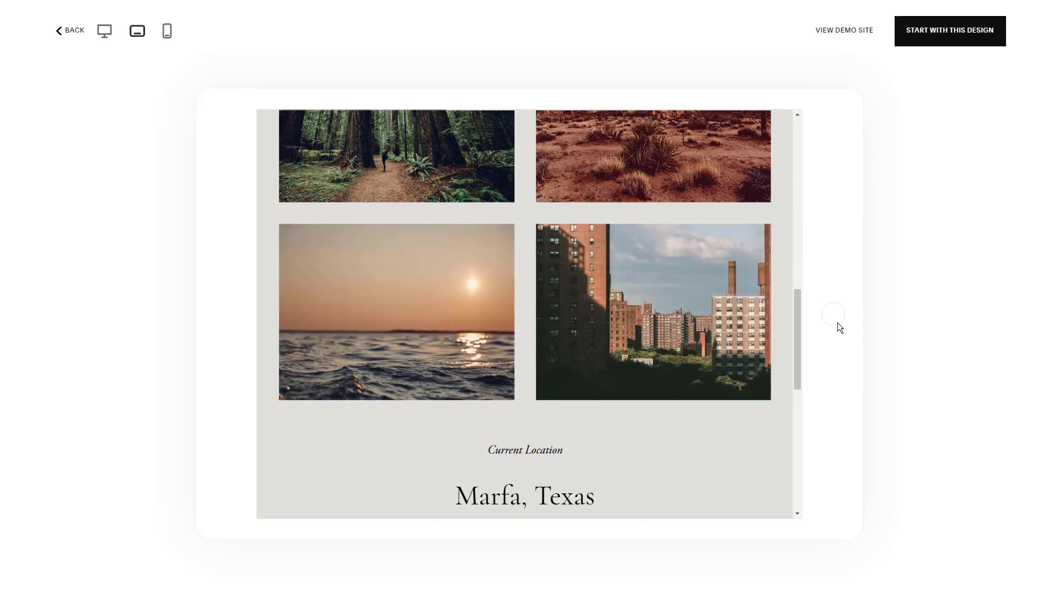
click(166, 30)
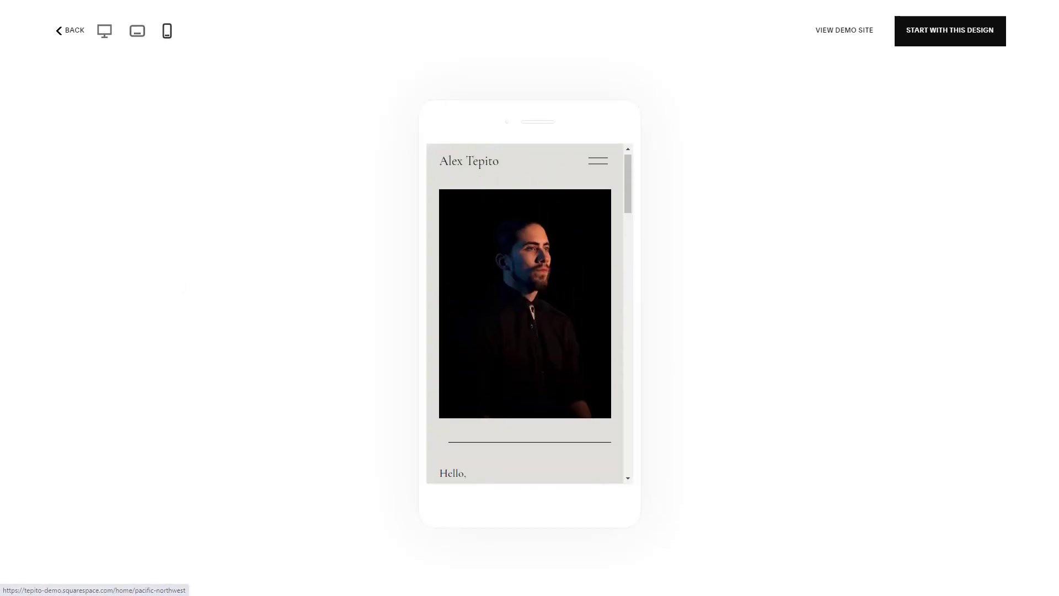
Step: Return to the gallery and browse the Popular Designs templates
click(596, 160)
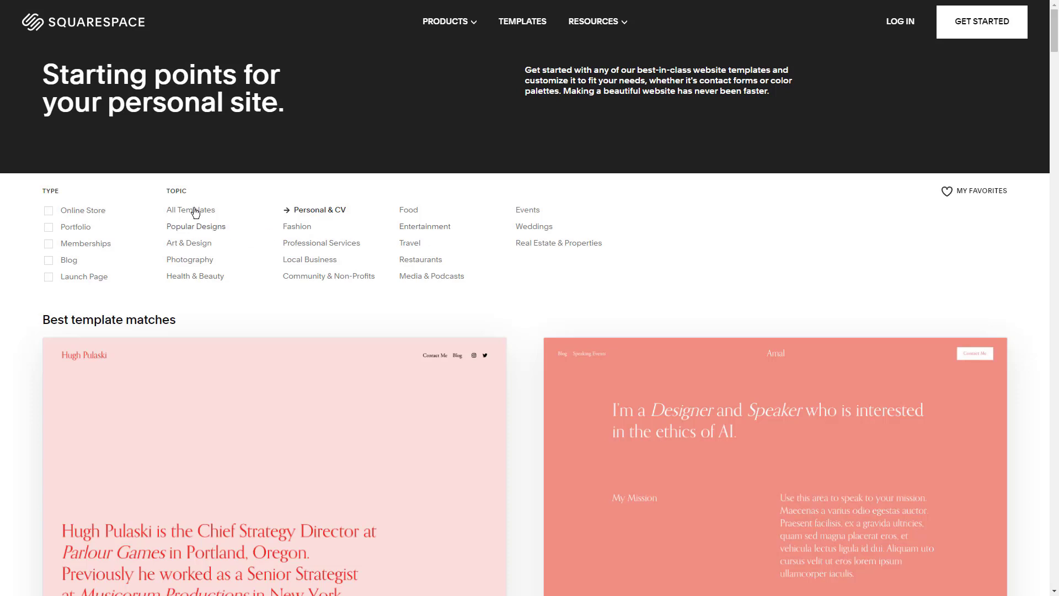
mouse_move(431, 276)
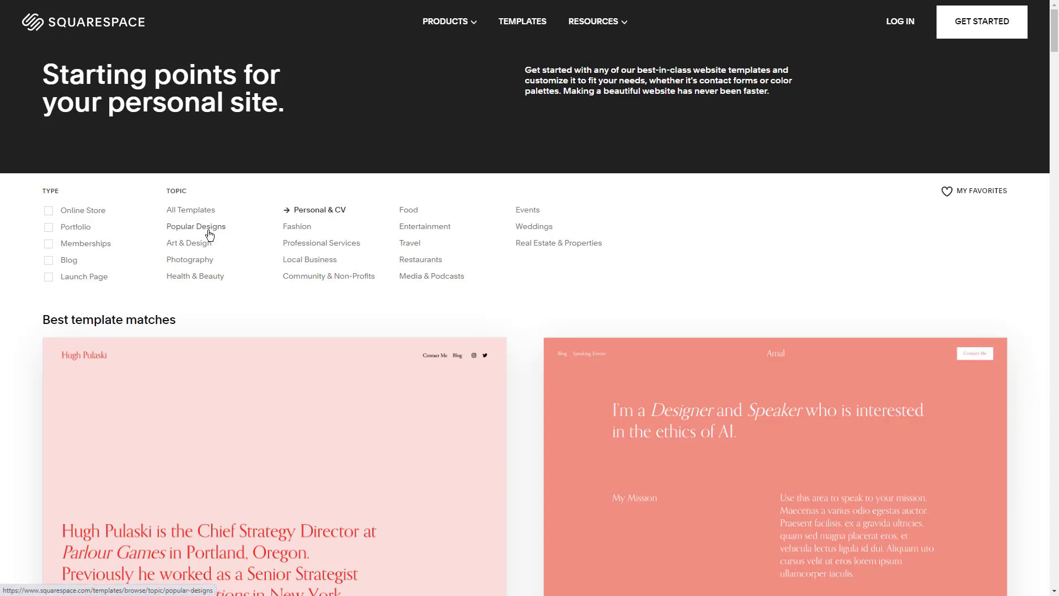
scroll(down, 3)
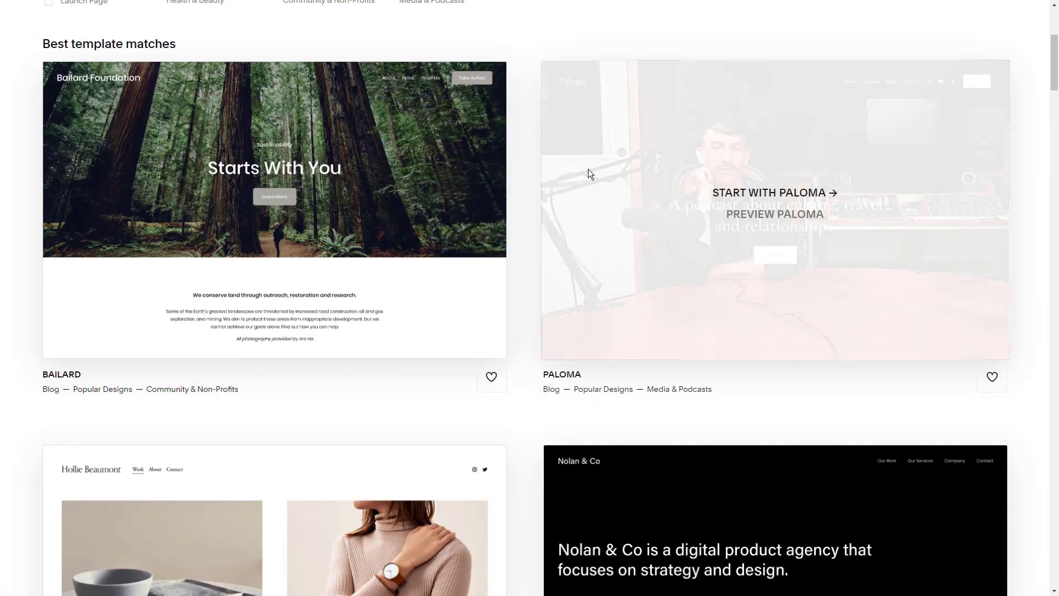
scroll(down, 3)
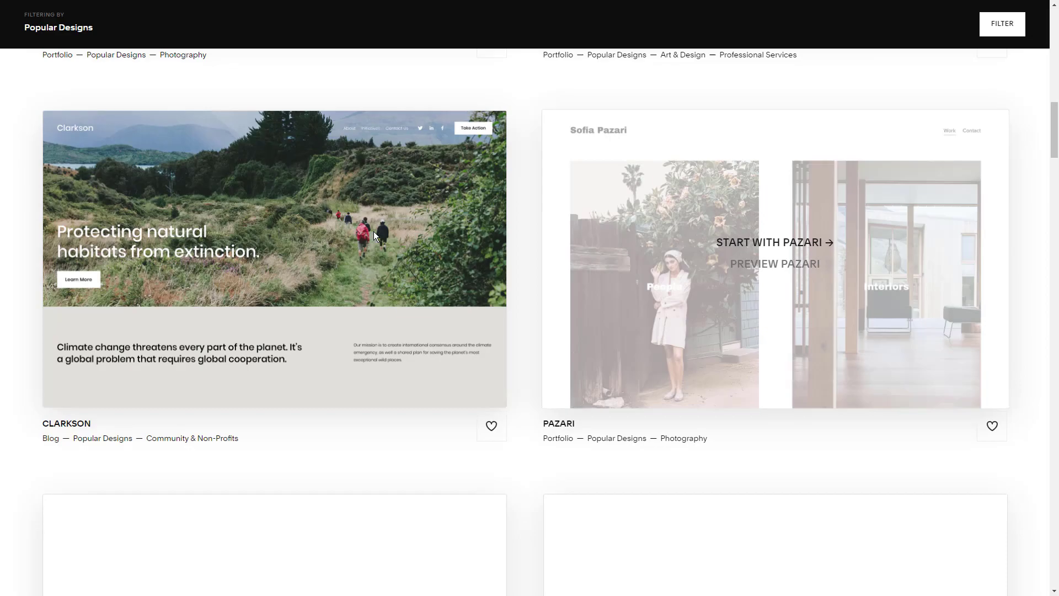
scroll(down, 3)
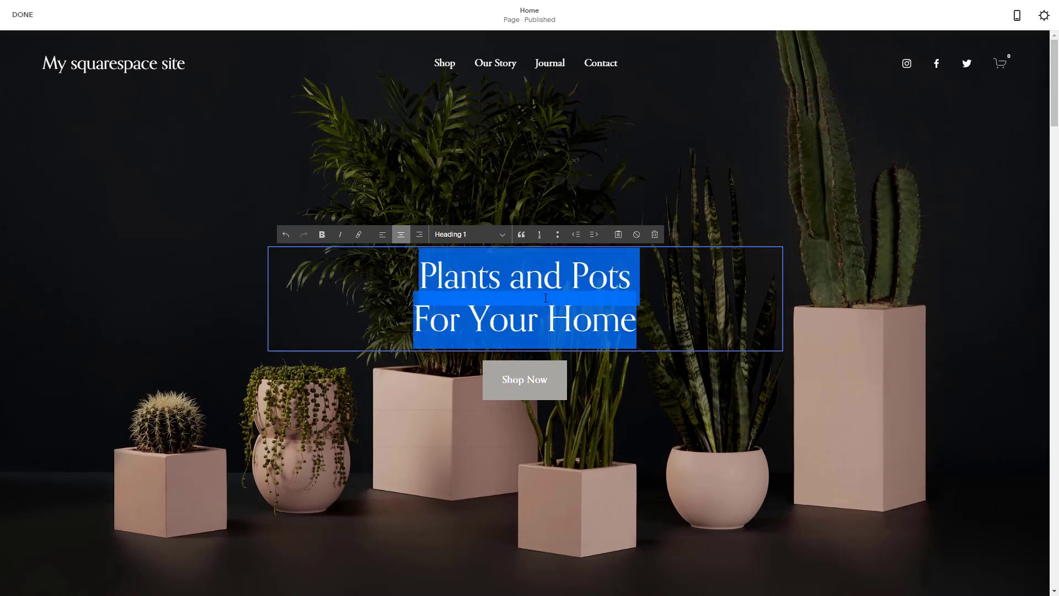
Step: Retype the Heading 1 as 'Find the best plants for your home & office' and bold it
text(Find the)
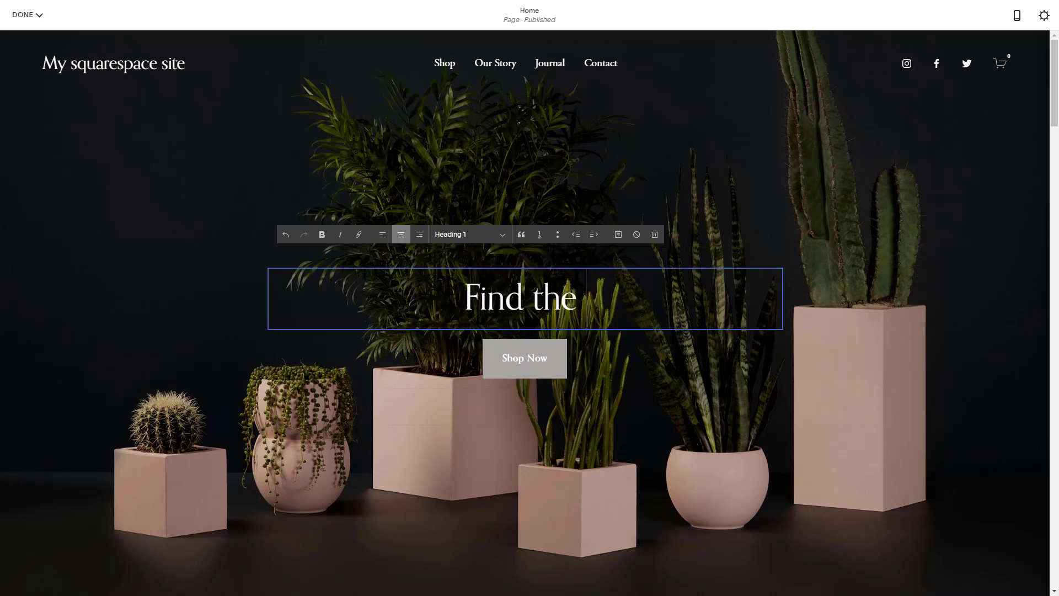
text(best plants for y)
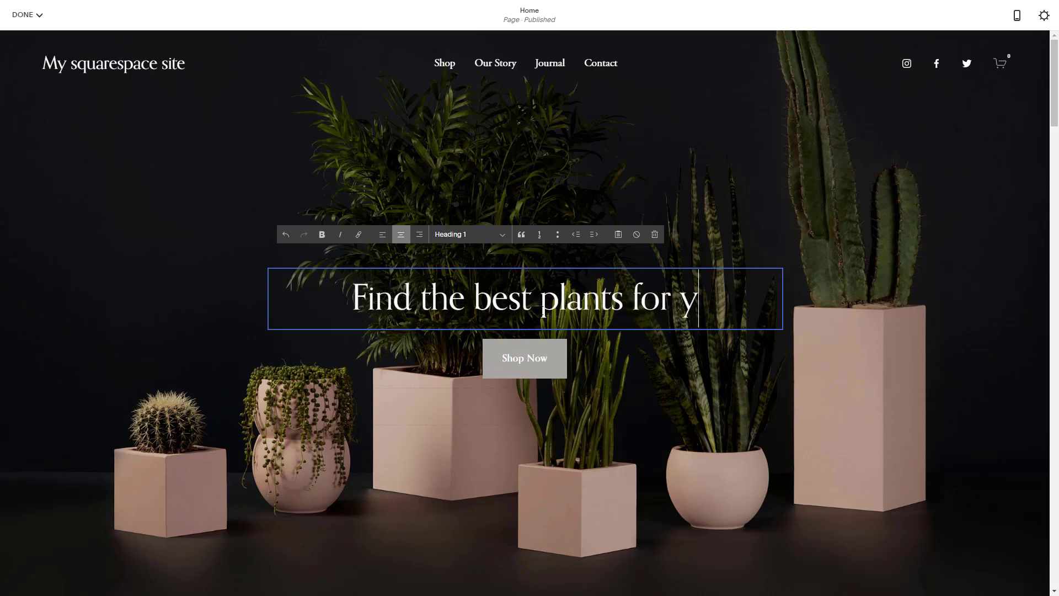
text(our home)
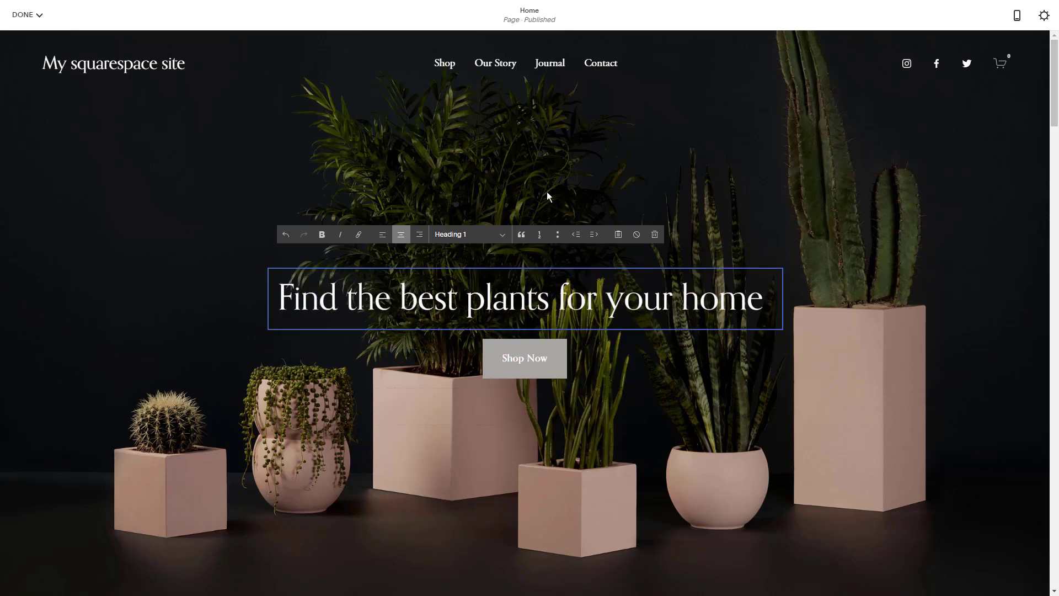
text(&)
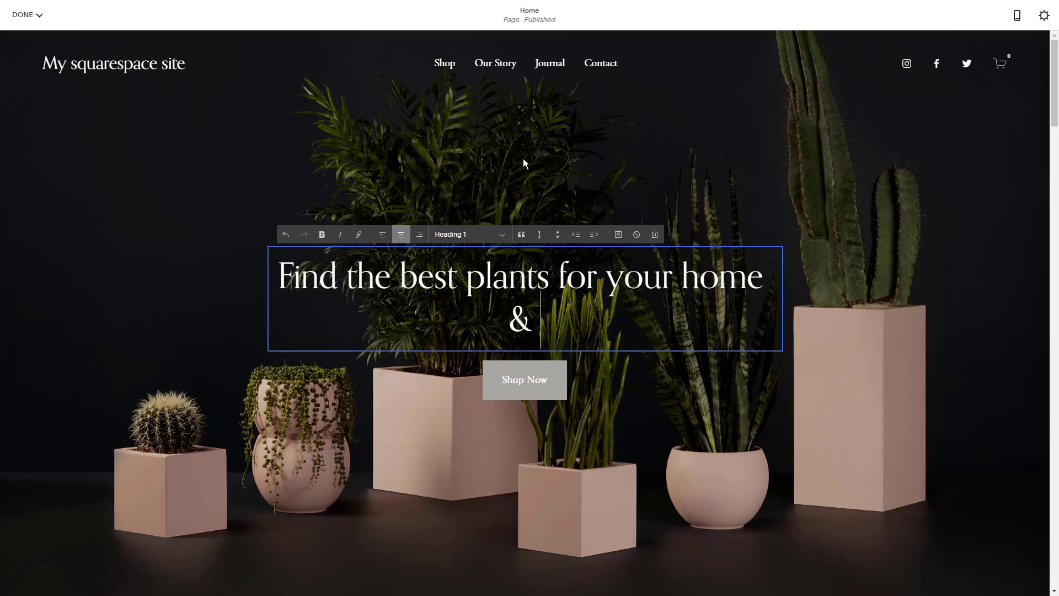
text(office)
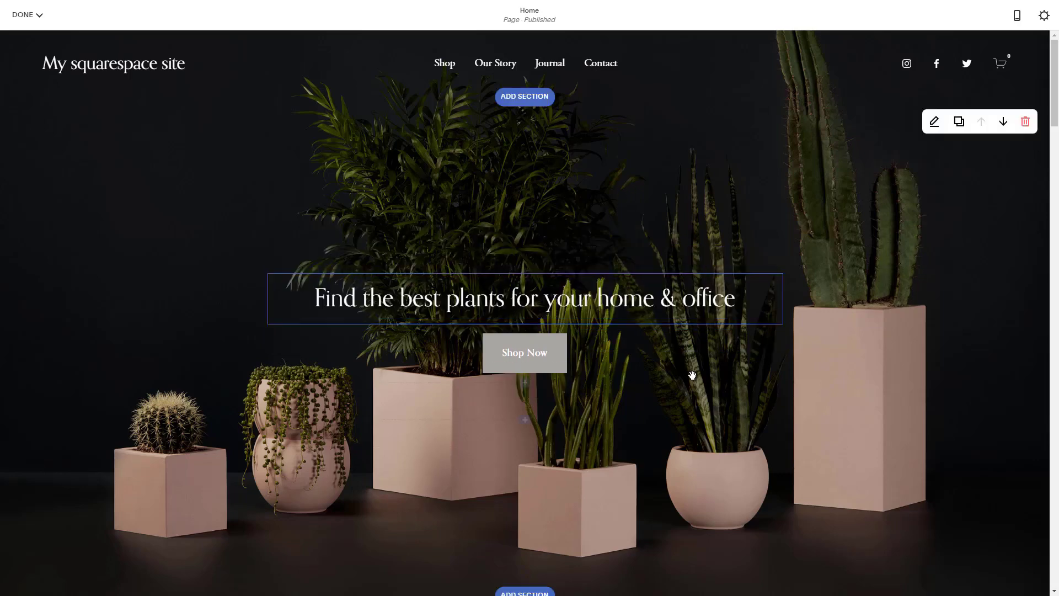
double_click(524, 298)
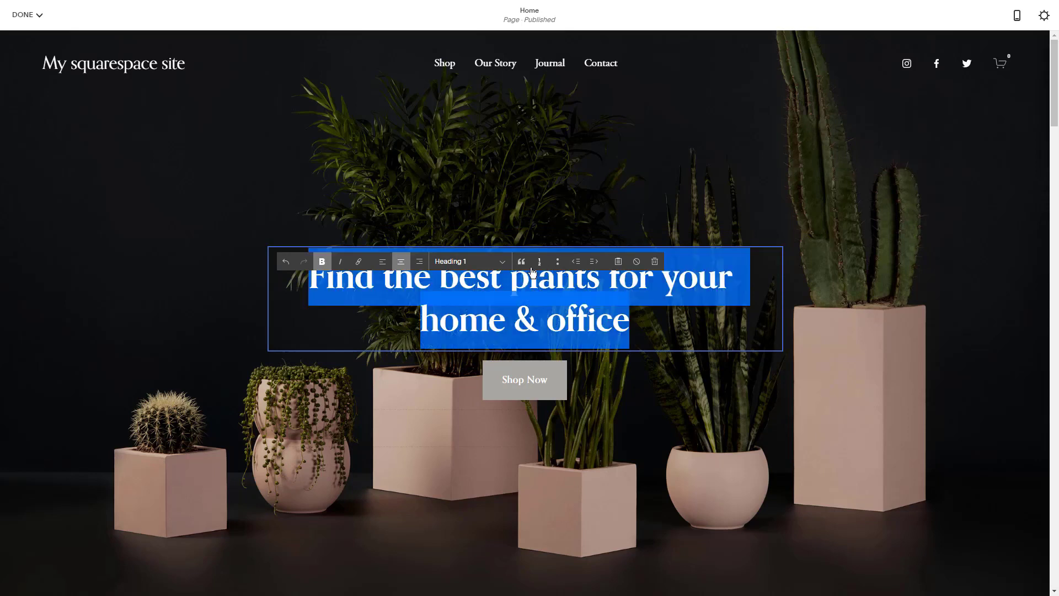
click(558, 262)
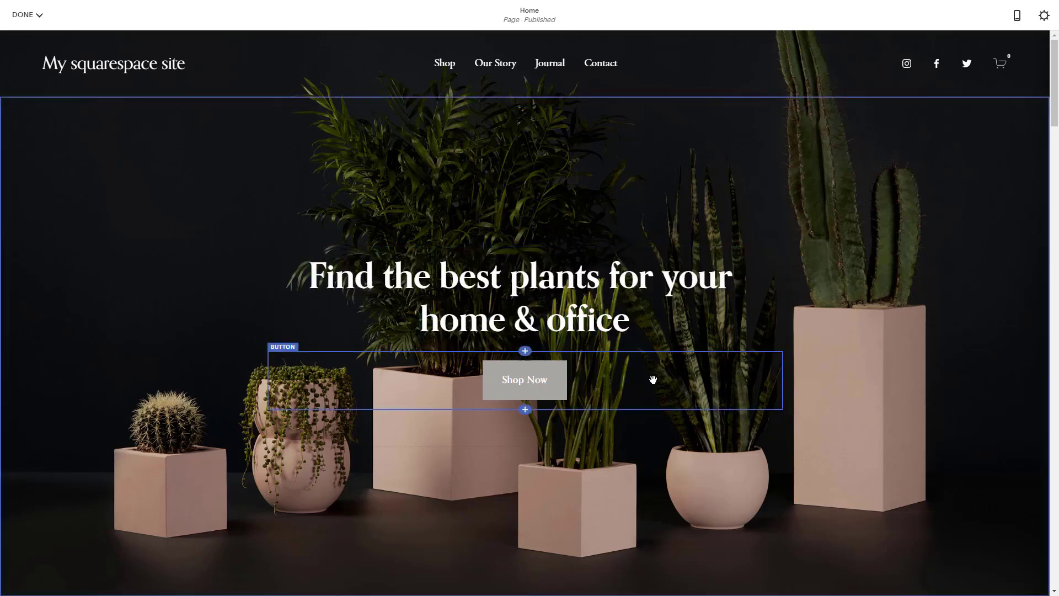
Step: Change the Shop Now button text to 'Browse' and exit the page editor
scroll(down, 3)
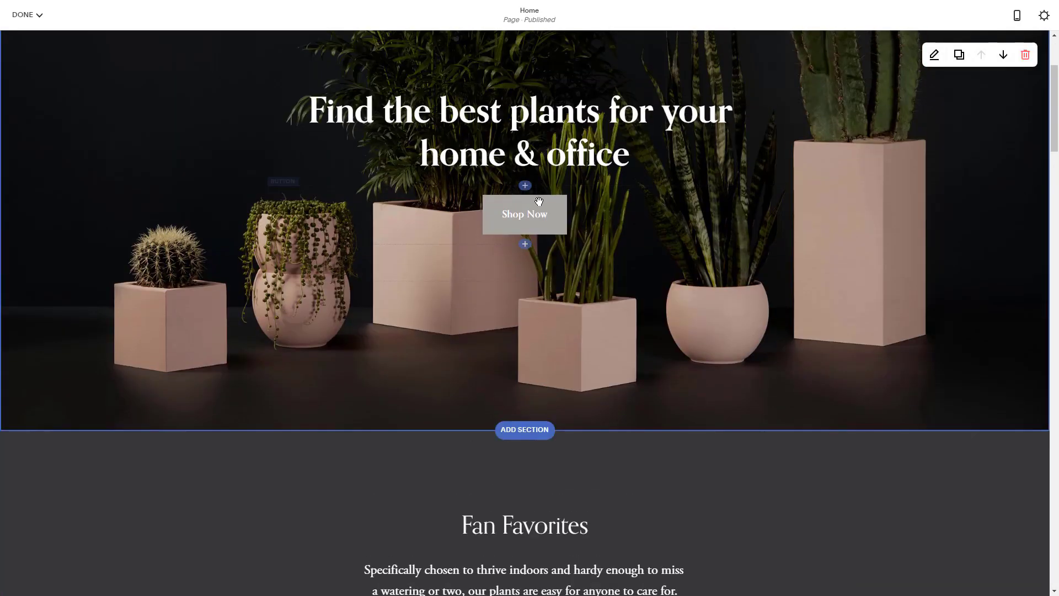
click(524, 214)
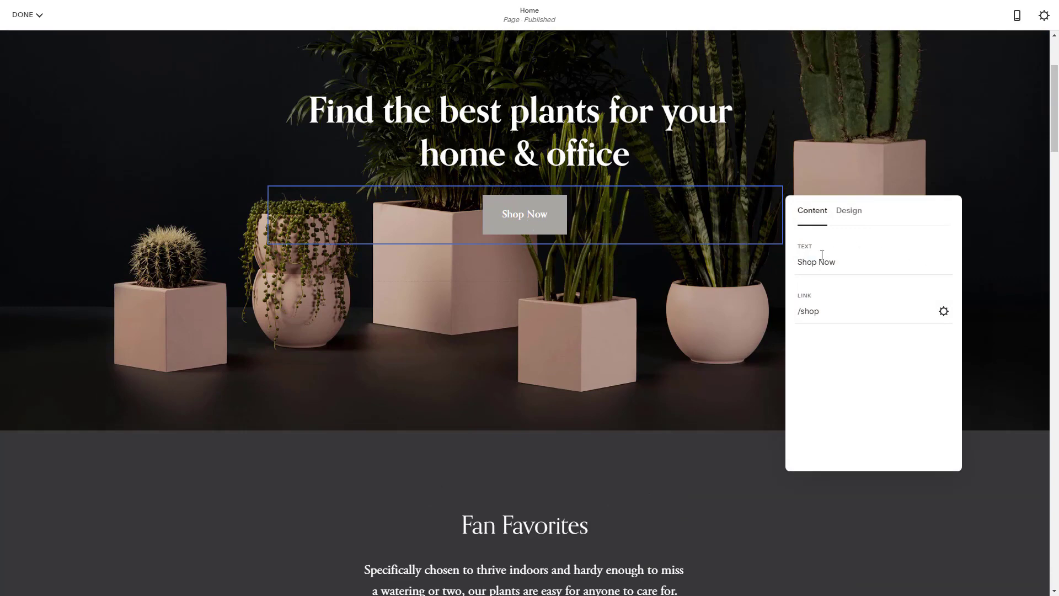
text(Browse)
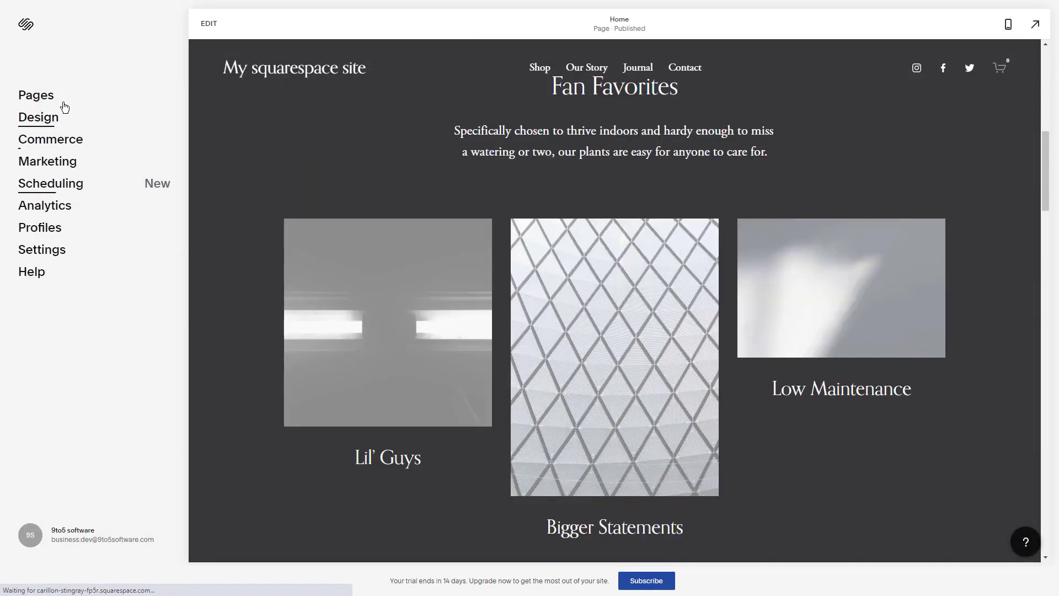
click(36, 94)
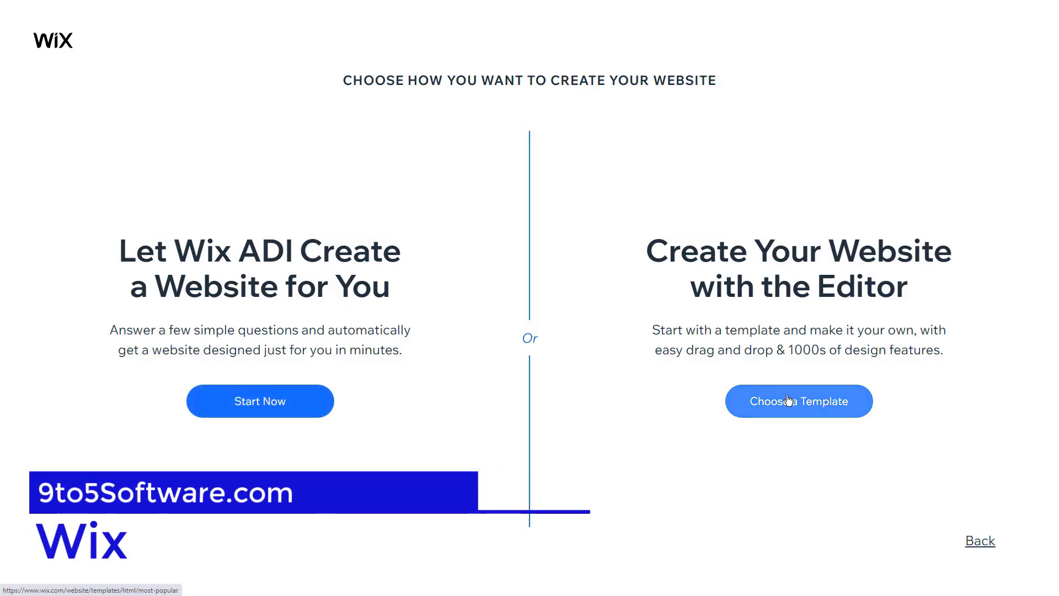
Step: Start from a Wix template, browse the gallery and preview Curriculum Vitae
click(798, 400)
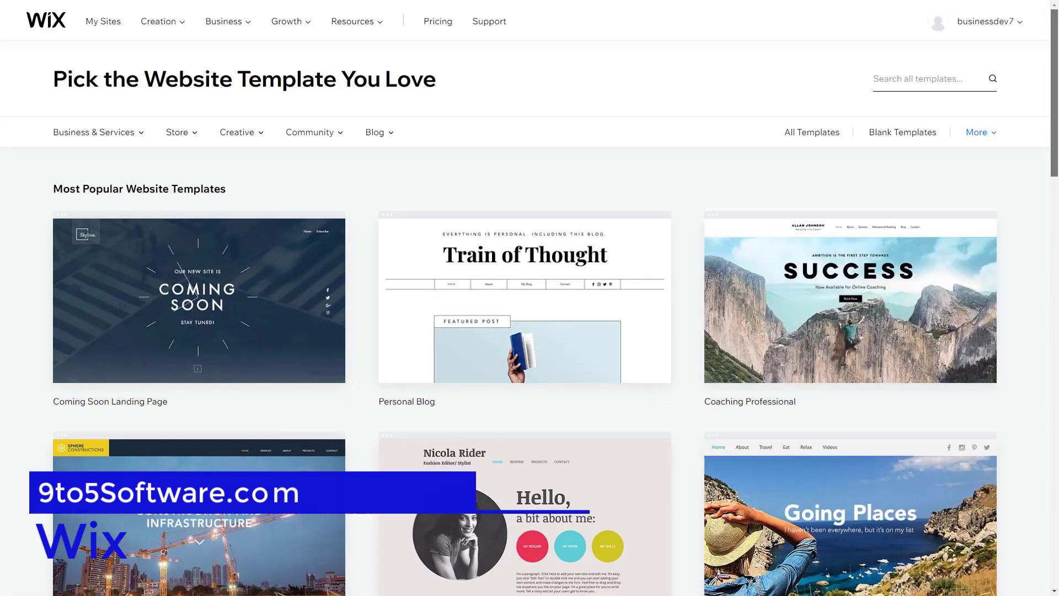
scroll(down, 3)
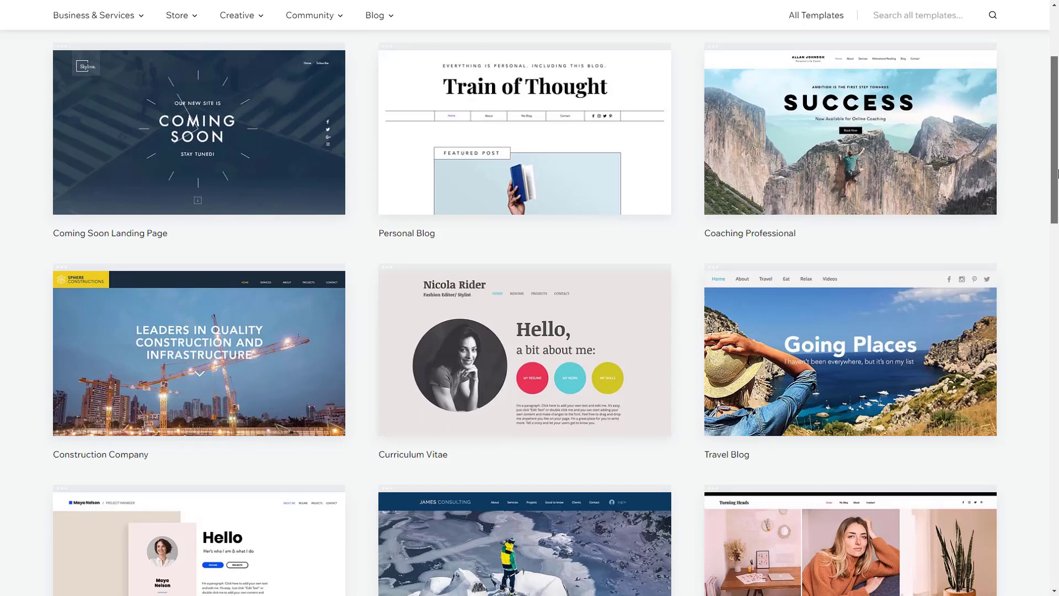
scroll(down, 3)
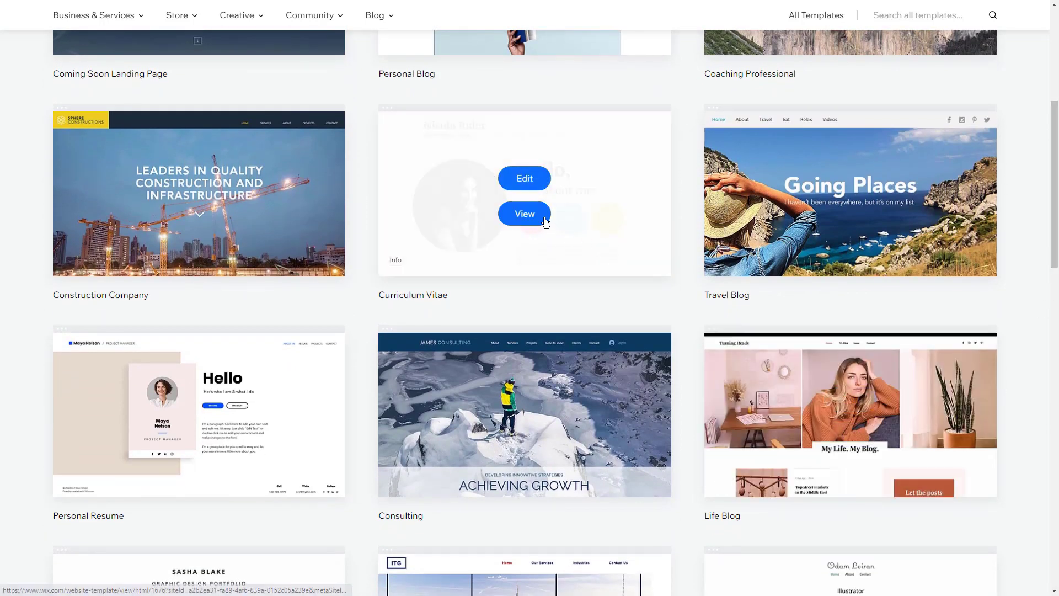
click(524, 213)
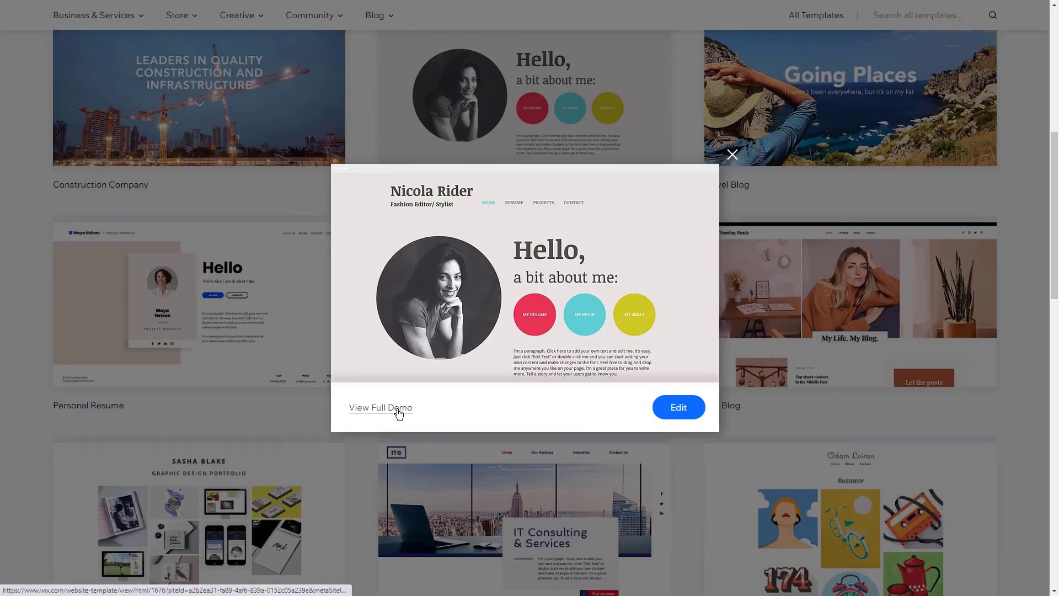
mouse_move(623, 262)
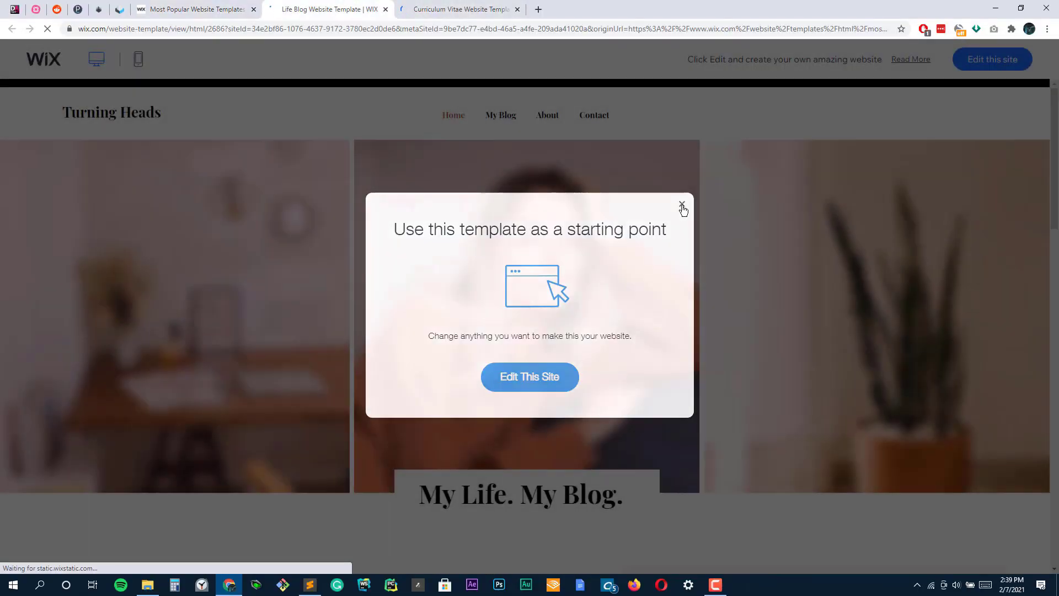
Step: Dismiss the demo prompt, view the CV demo's Resume page, then close its tab
click(461, 9)
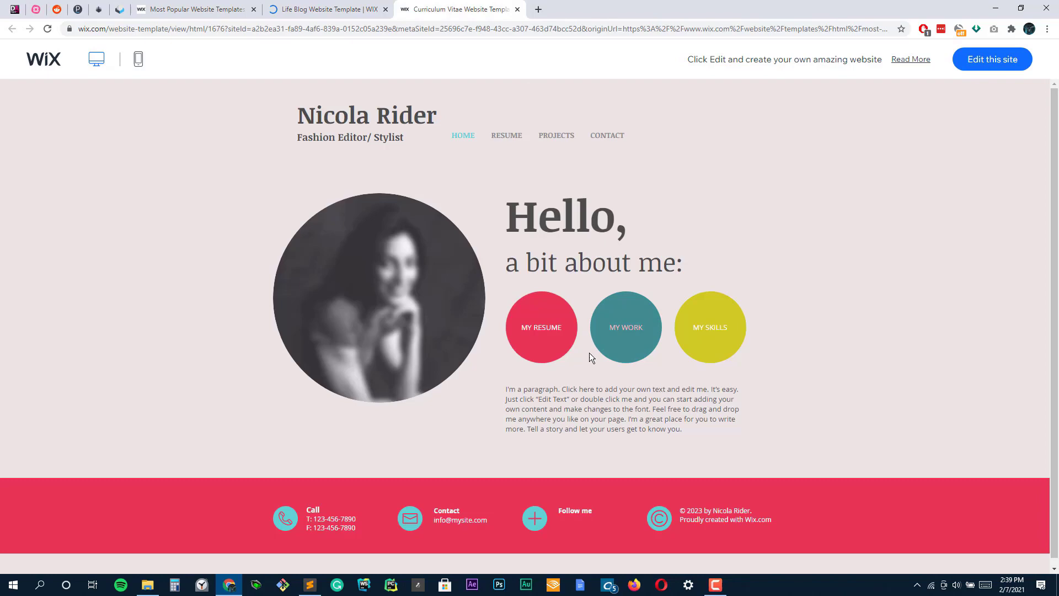
click(506, 135)
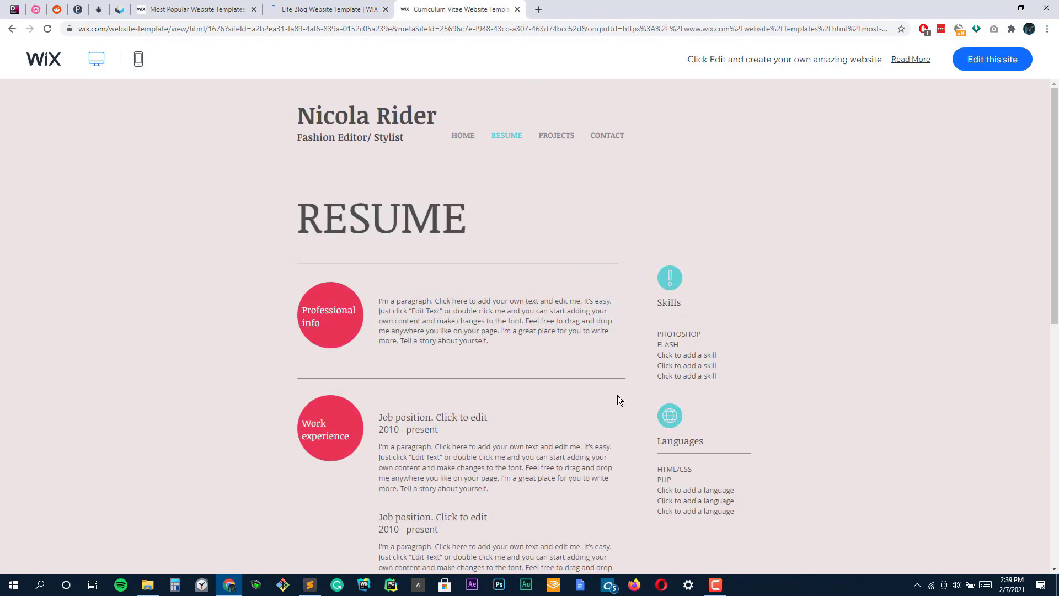
click(327, 9)
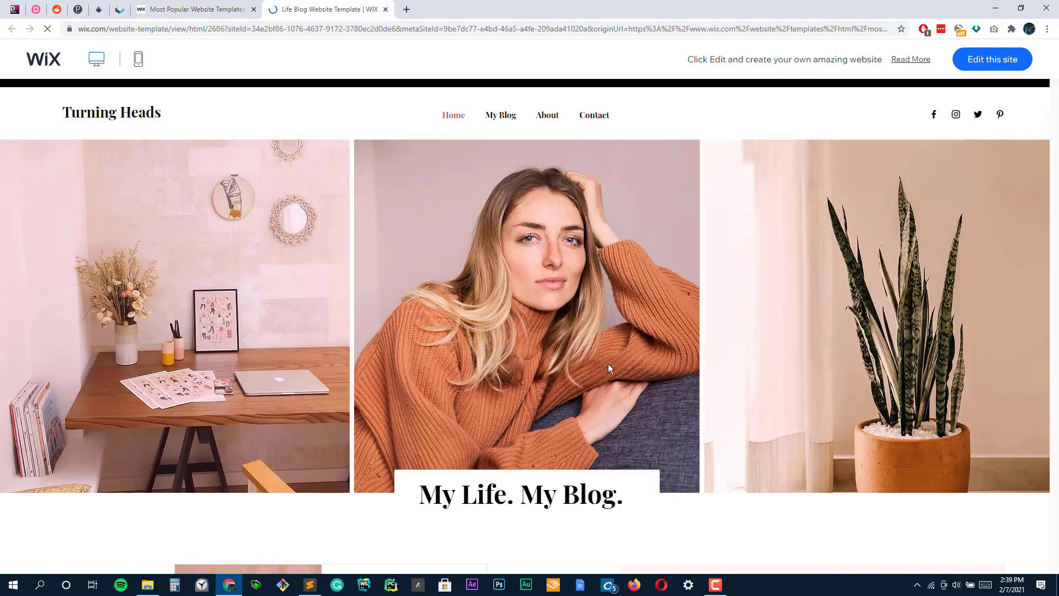
Step: Browse the Life Blog demo, open 'Top street markets' and check its mobile menu
scroll(down, 3)
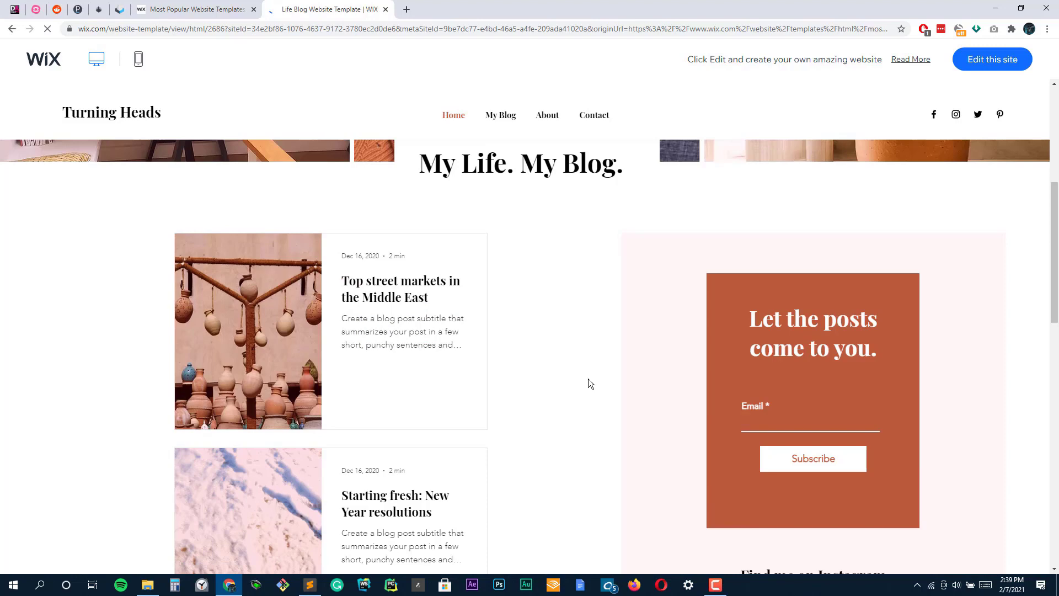
scroll(up, 3)
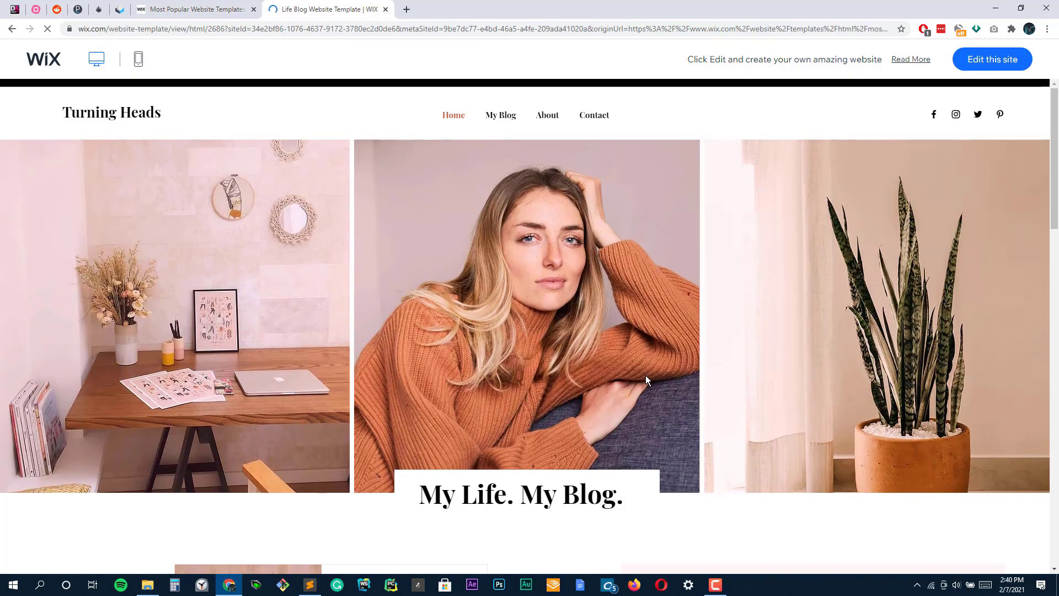
click(500, 114)
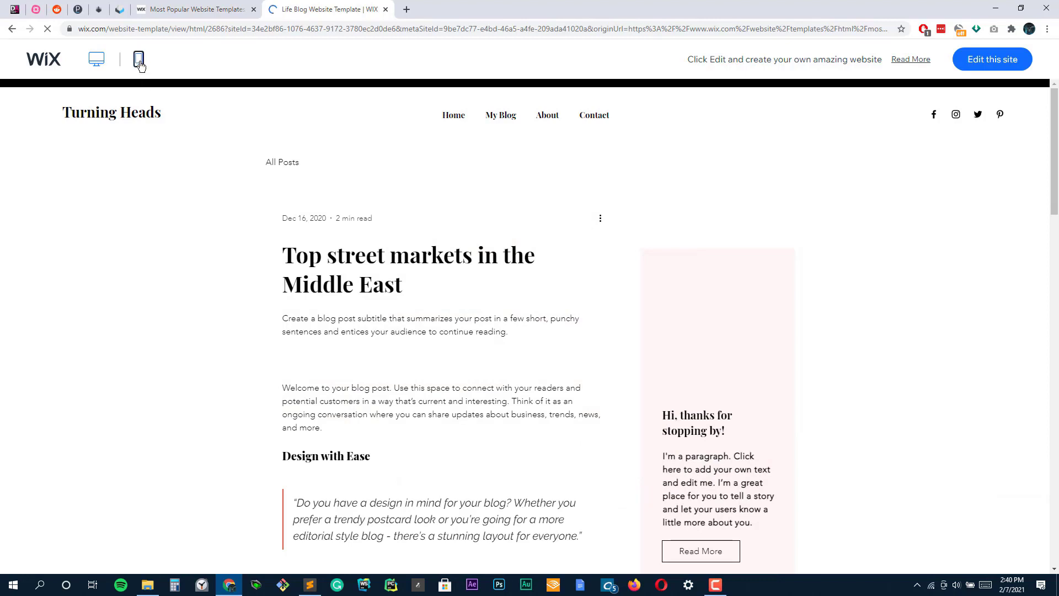
click(139, 59)
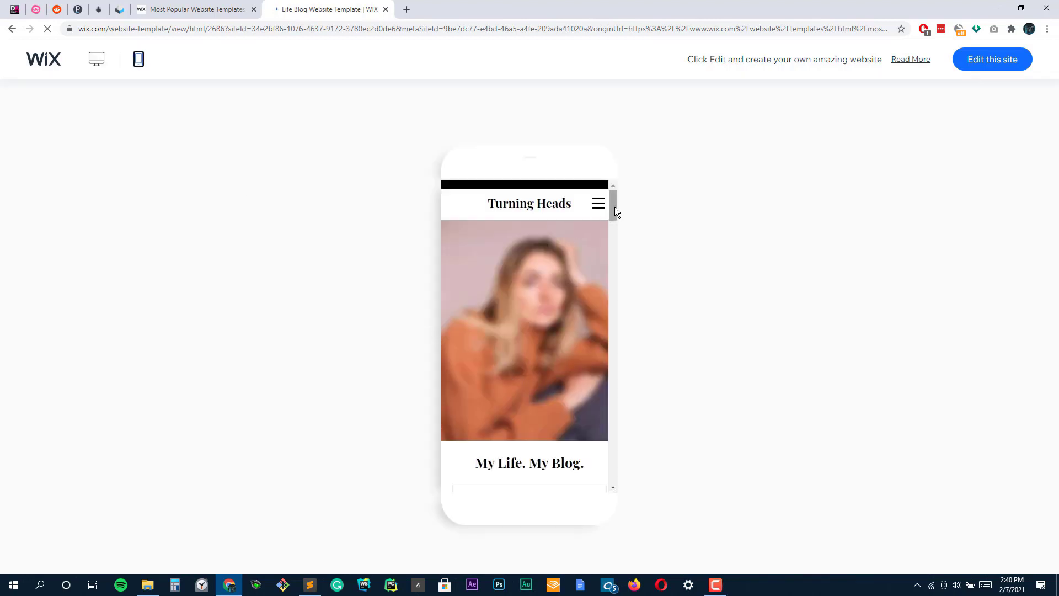
scroll(down, 3)
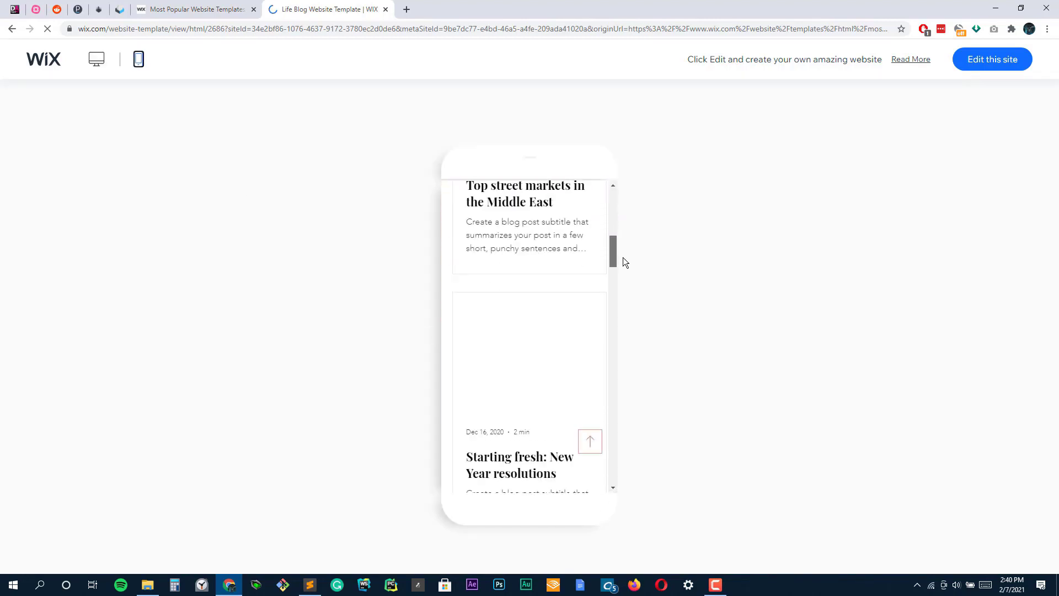
scroll(down, 3)
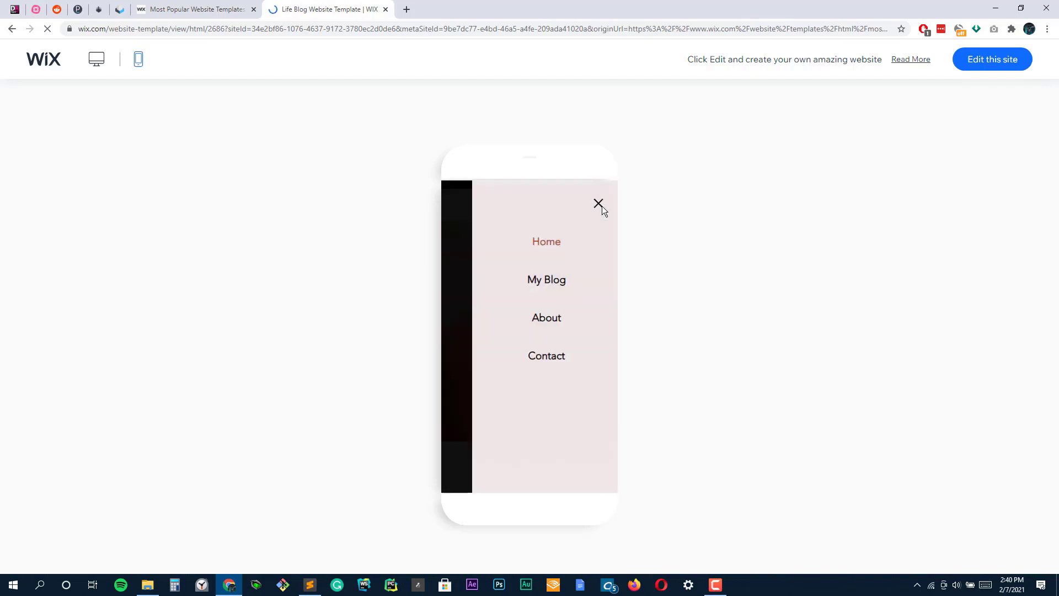
click(598, 204)
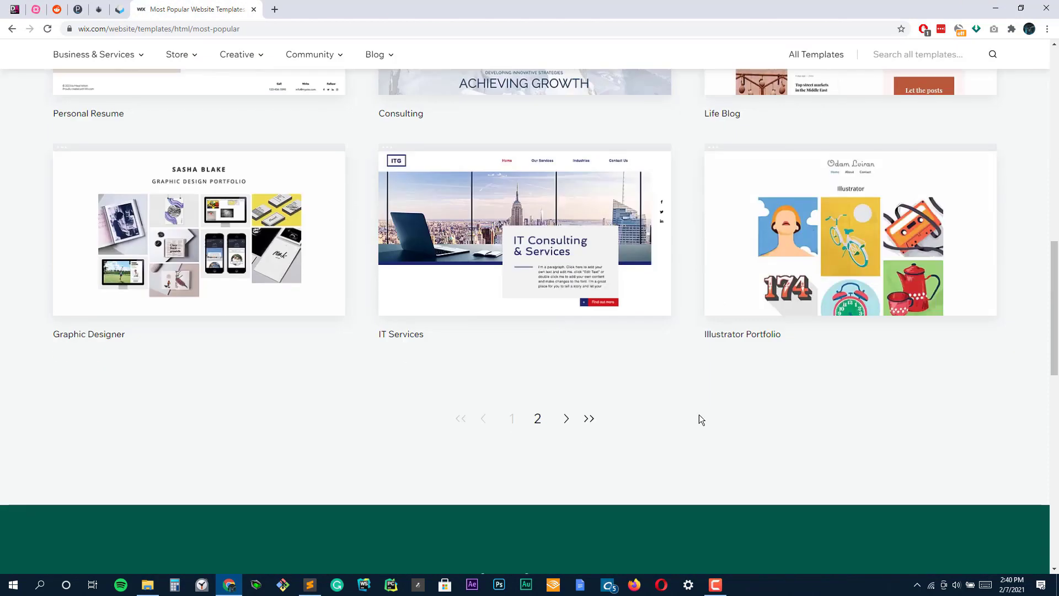
mouse_move(515, 421)
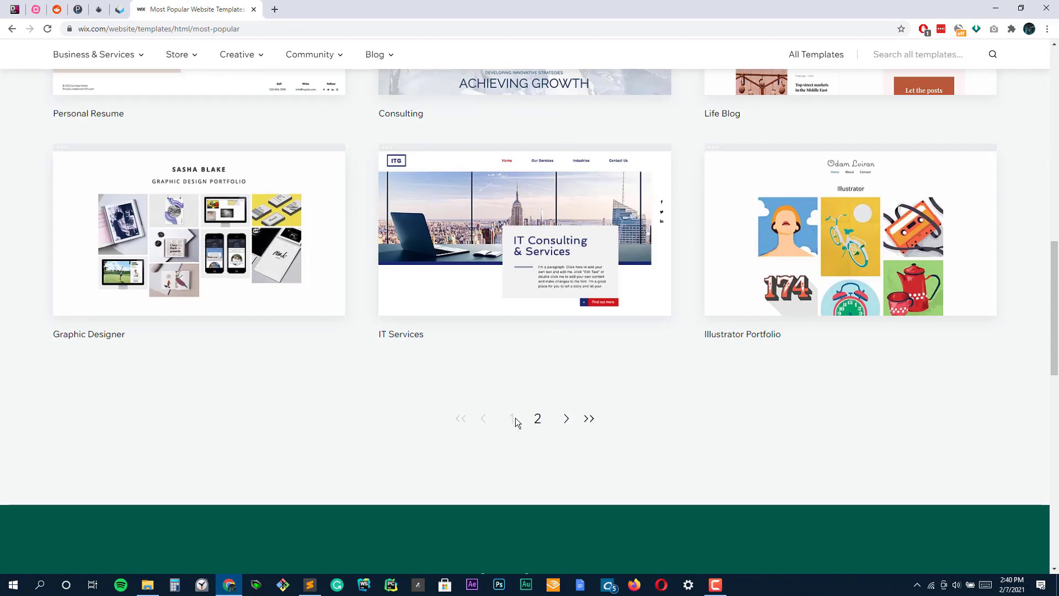
Step: Browse the second page of Wix's most popular templates
click(538, 418)
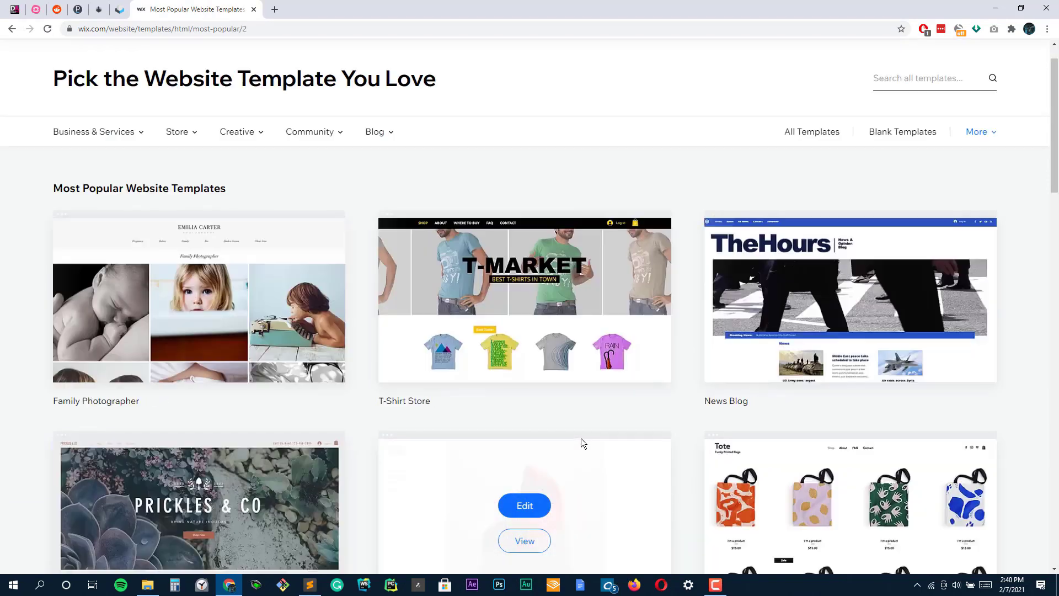
scroll(down, 3)
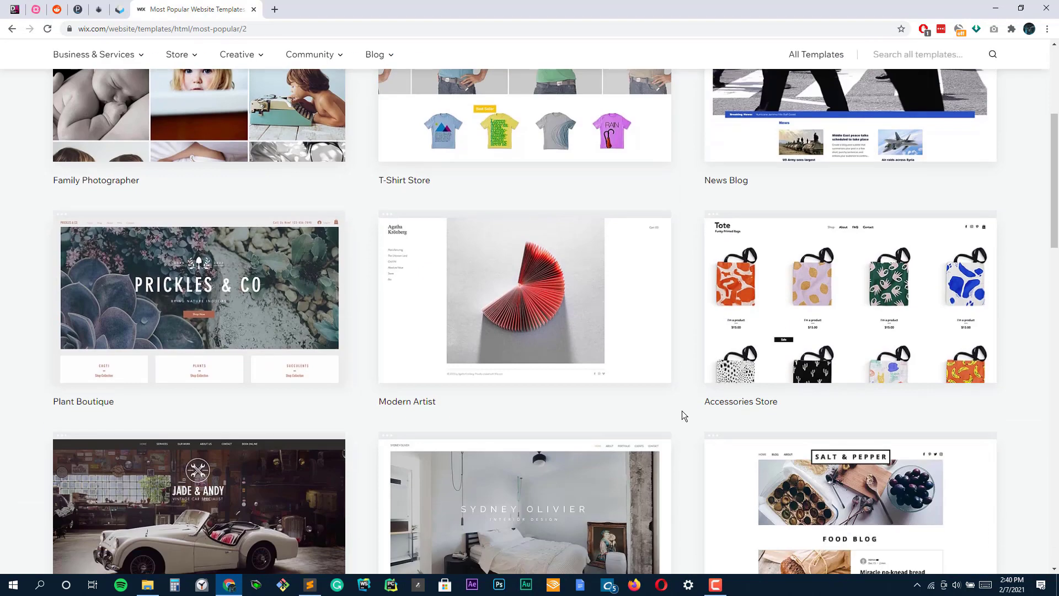
scroll(down, 3)
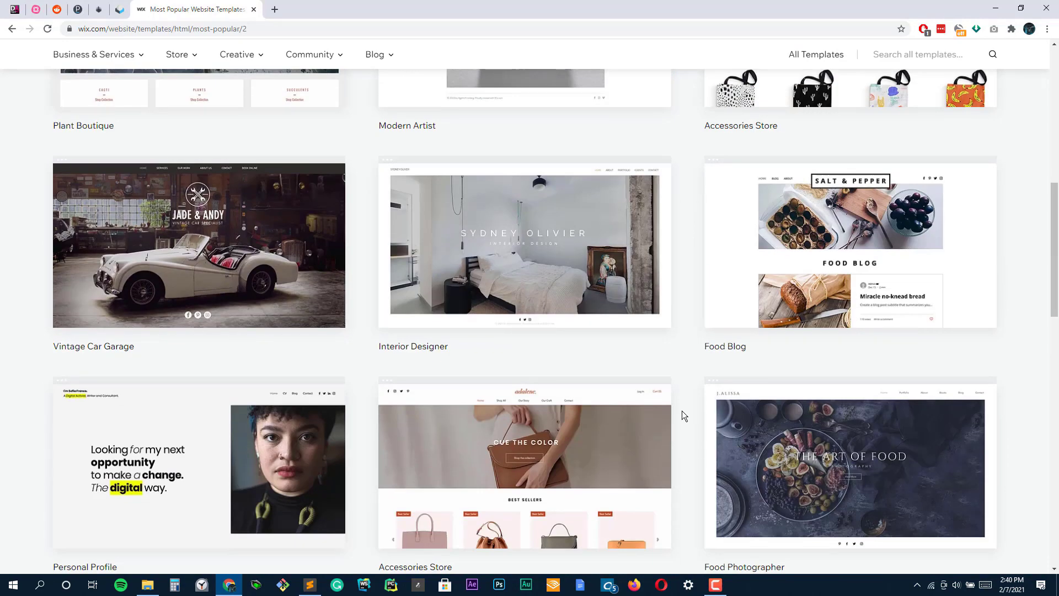
scroll(down, 3)
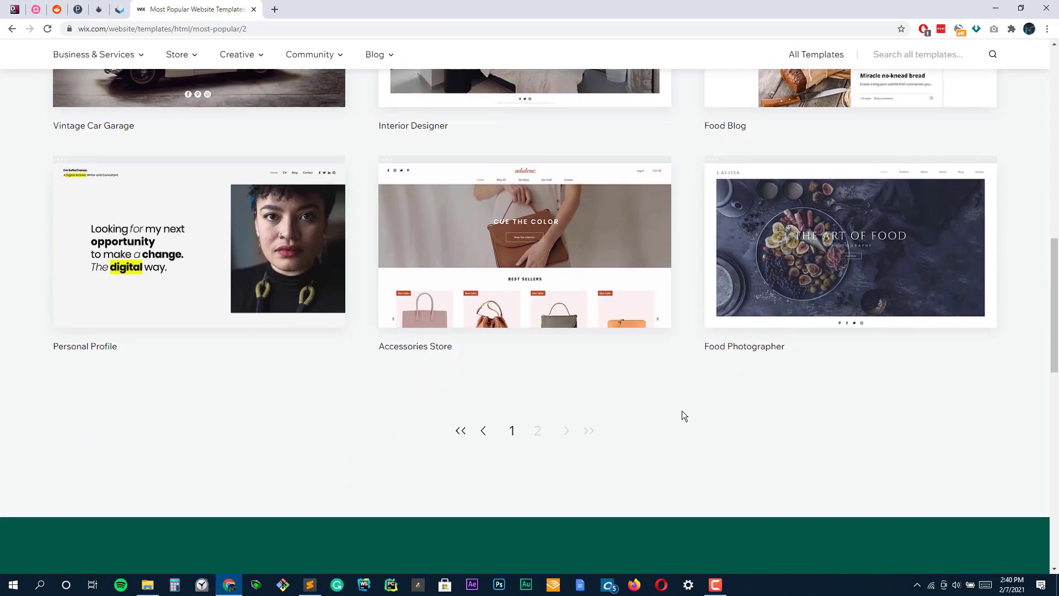
scroll(down, 3)
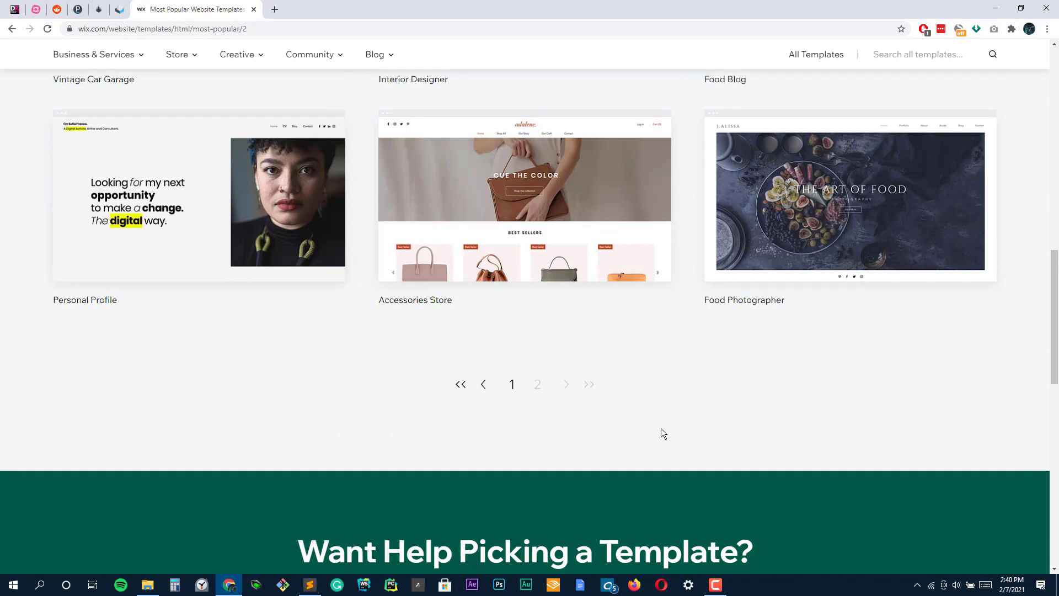
Step: Open the Advertising & Marketing templates under Business & Services
scroll(up, 3)
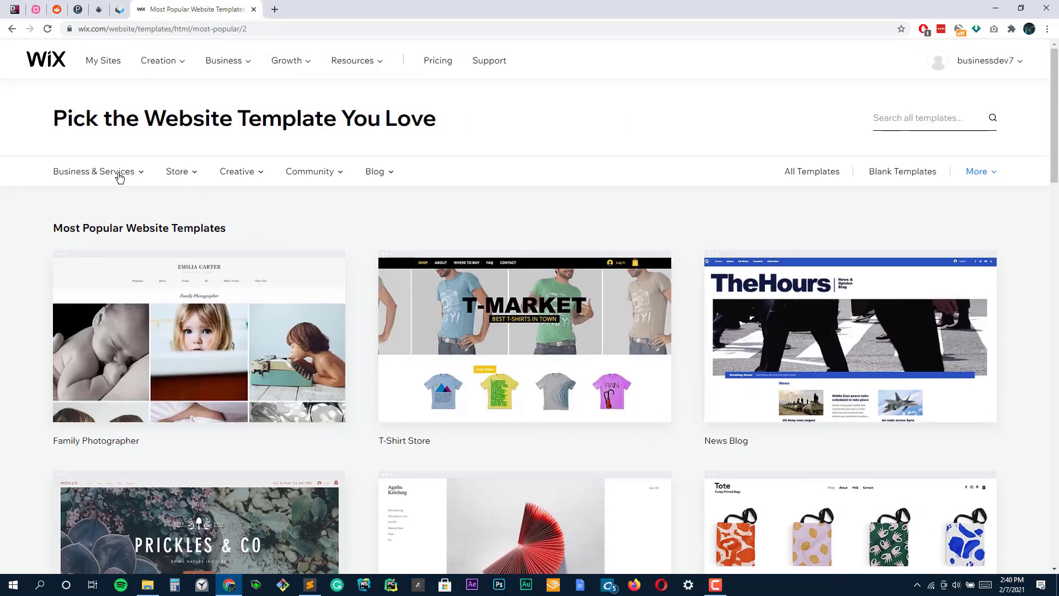
click(94, 171)
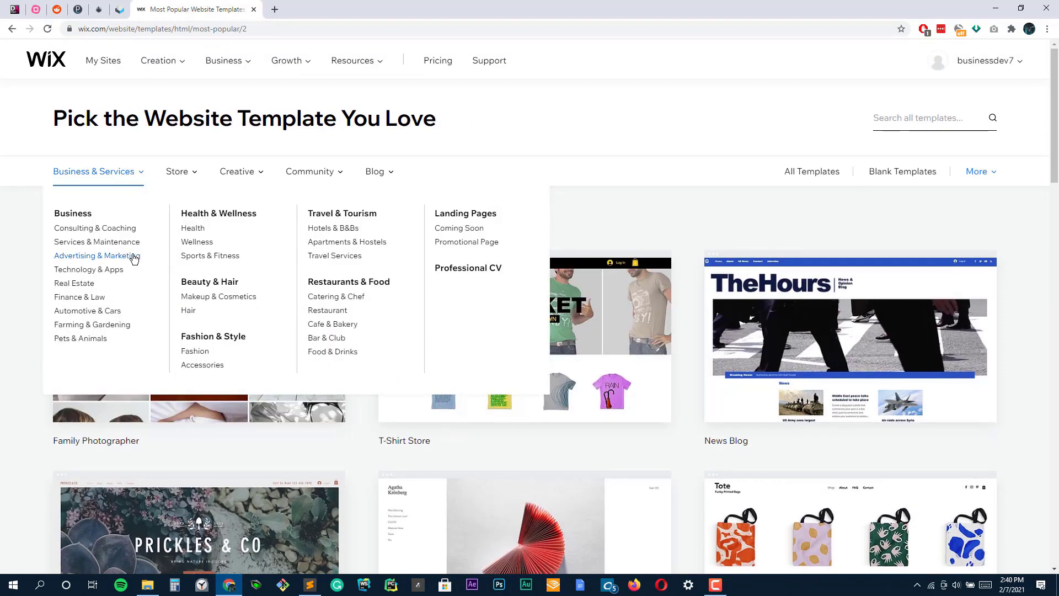
click(94, 255)
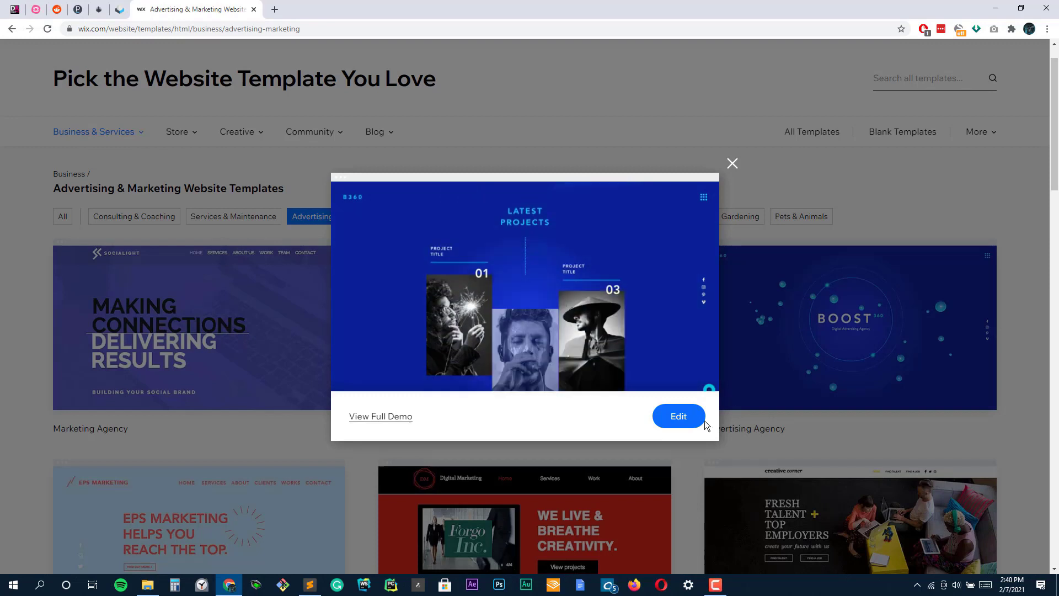
Step: Start editing the digital agency template with the editor in full screen
click(678, 416)
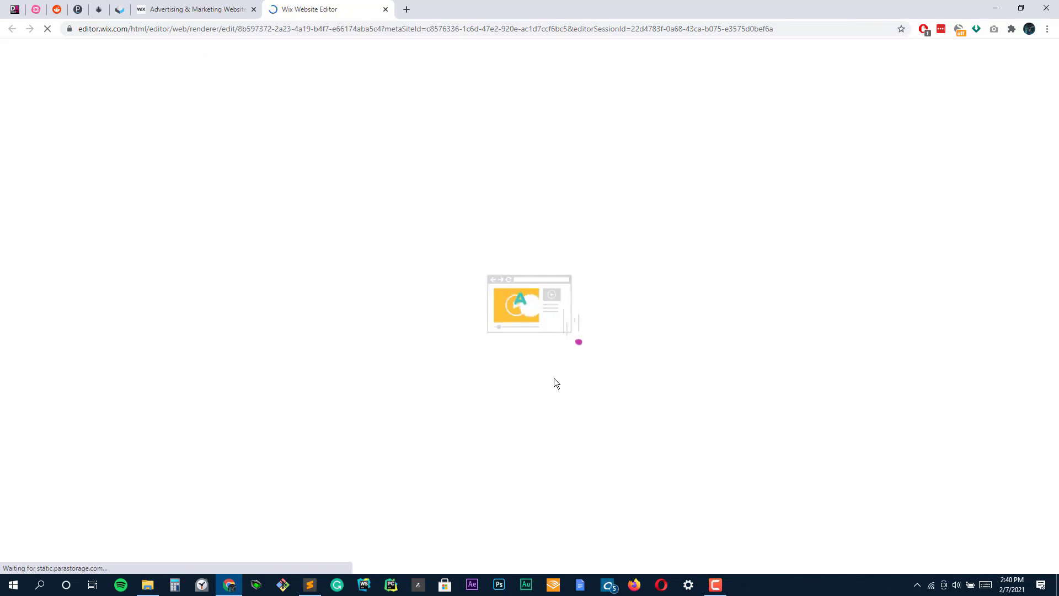
key(F11)
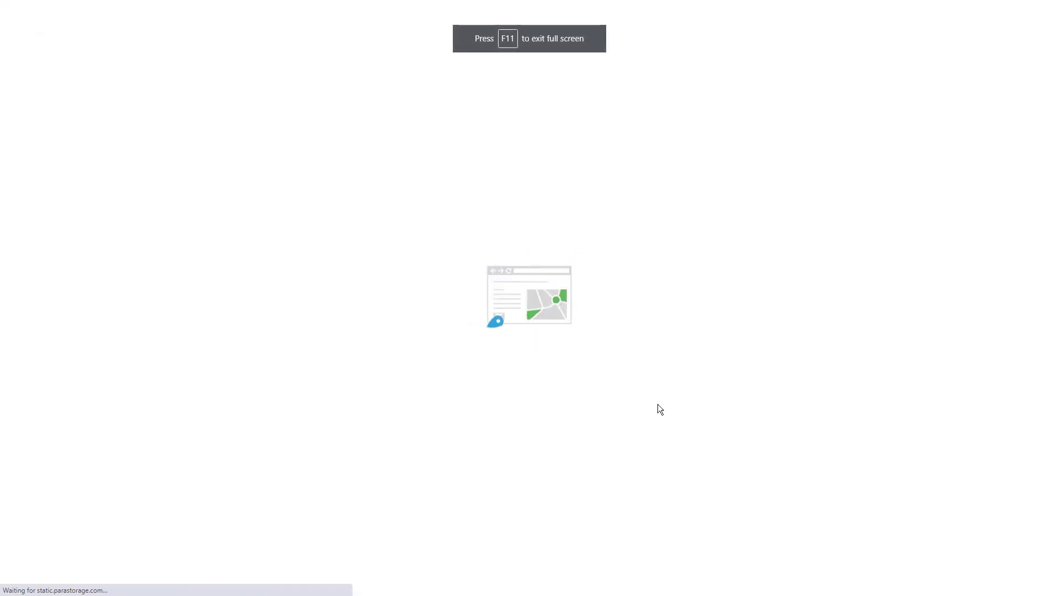